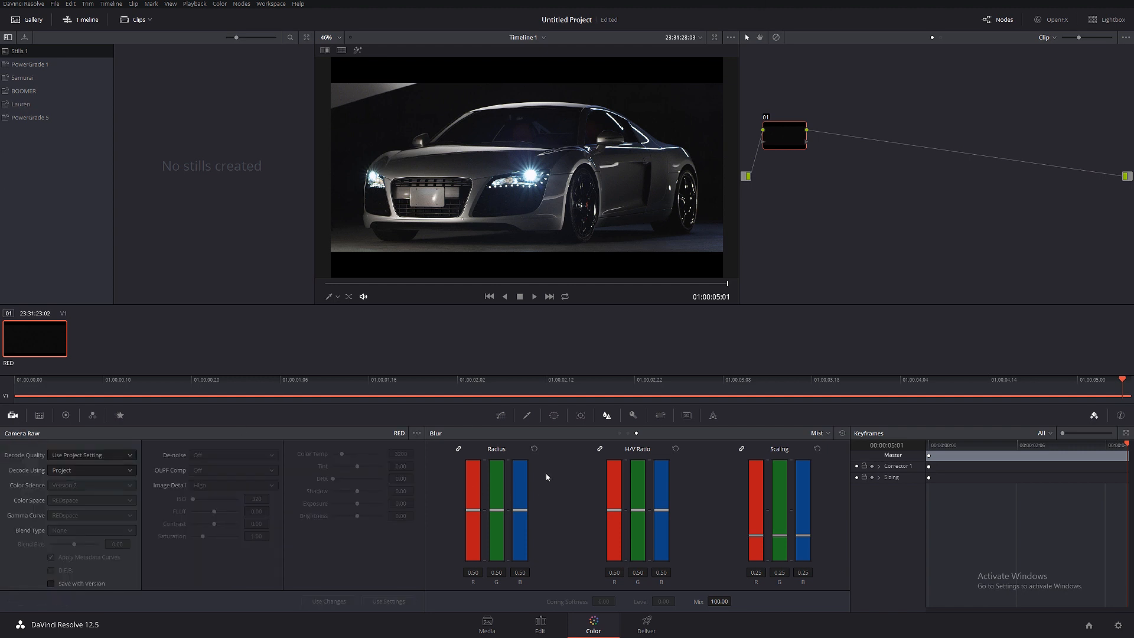
mouse_move(91, 471)
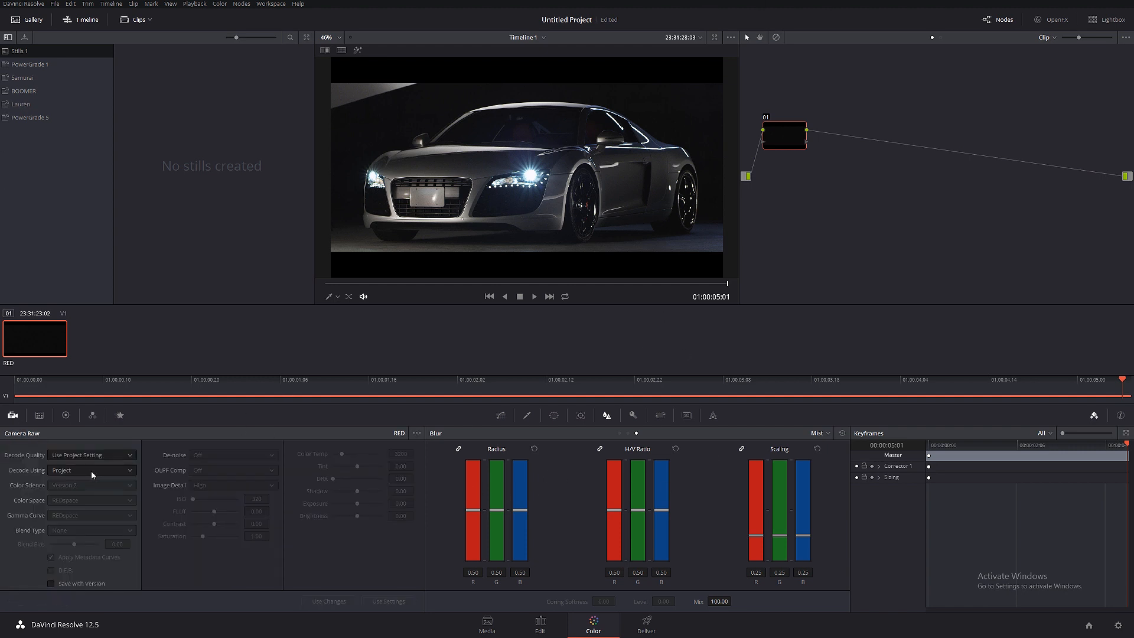
Step: Decode the RED clip with its own Clip raw settings and REDlog Film gamma
click(91, 471)
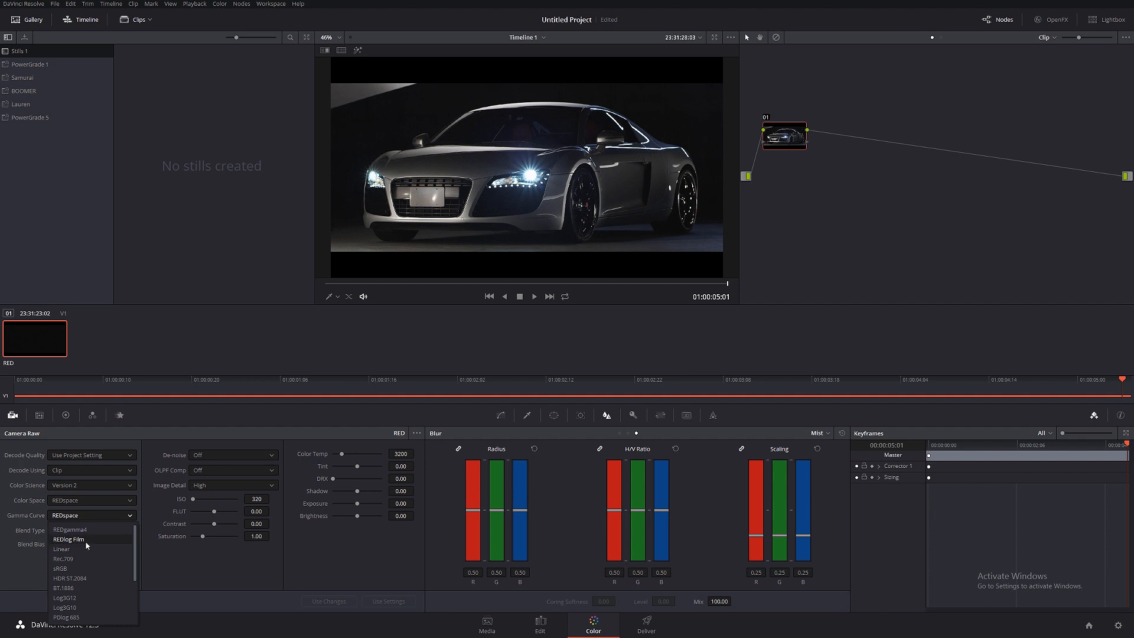
click(69, 539)
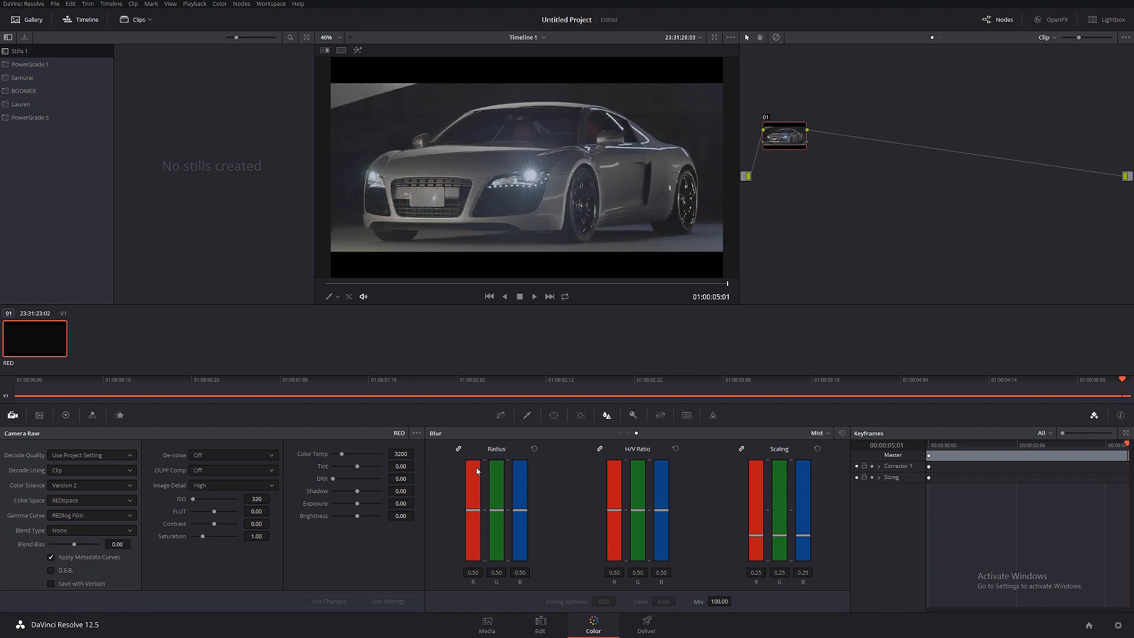
mouse_move(715, 92)
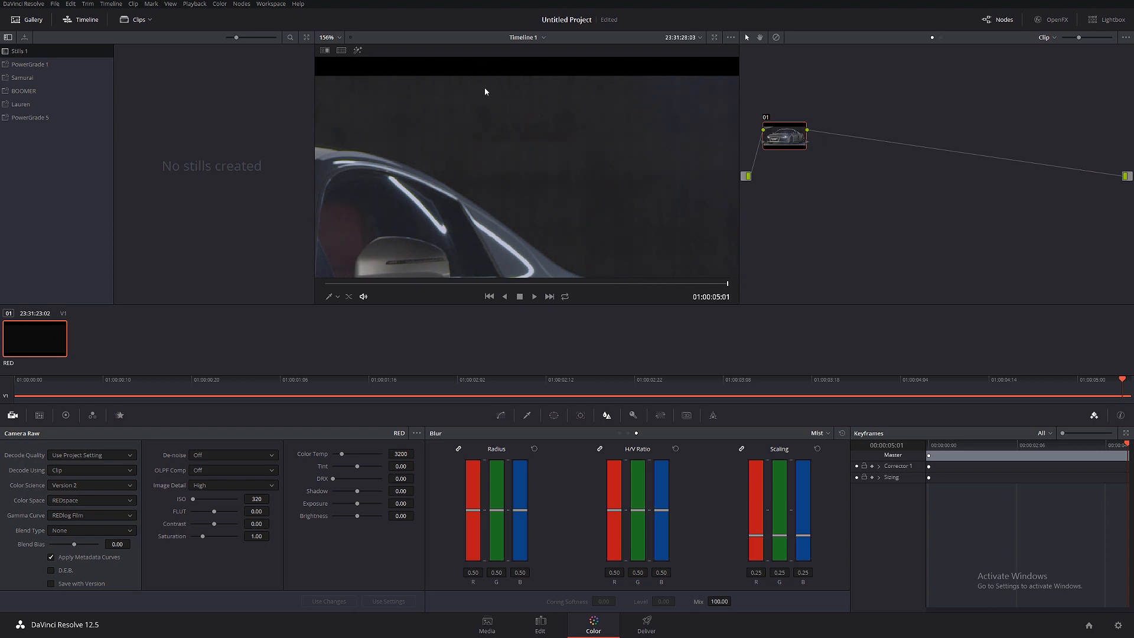
mouse_move(682, 241)
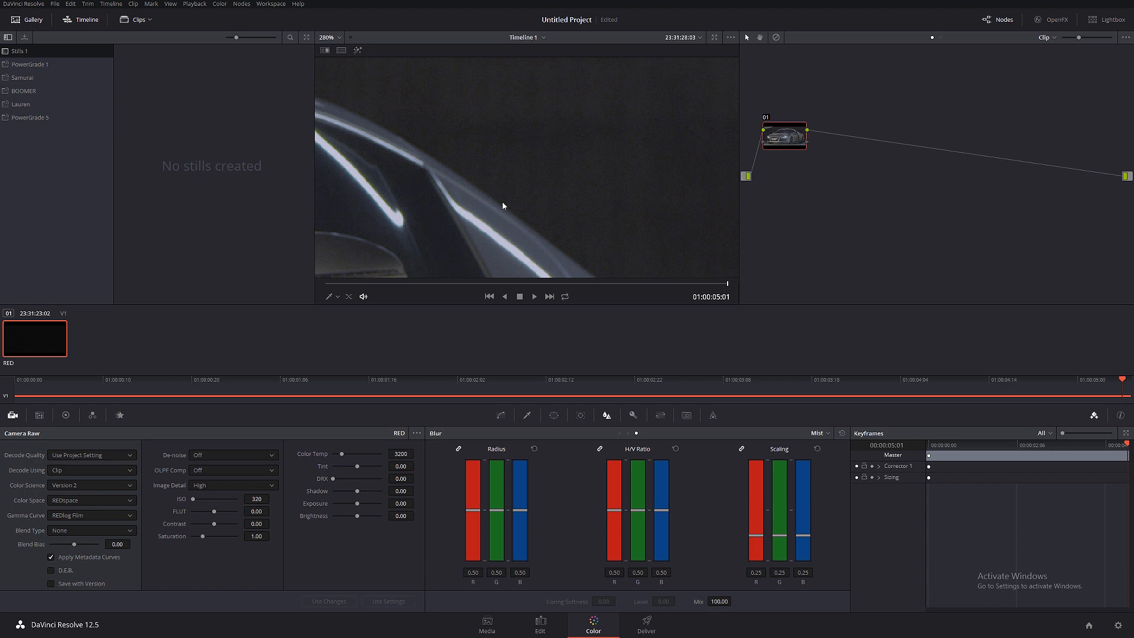
mouse_move(541, 189)
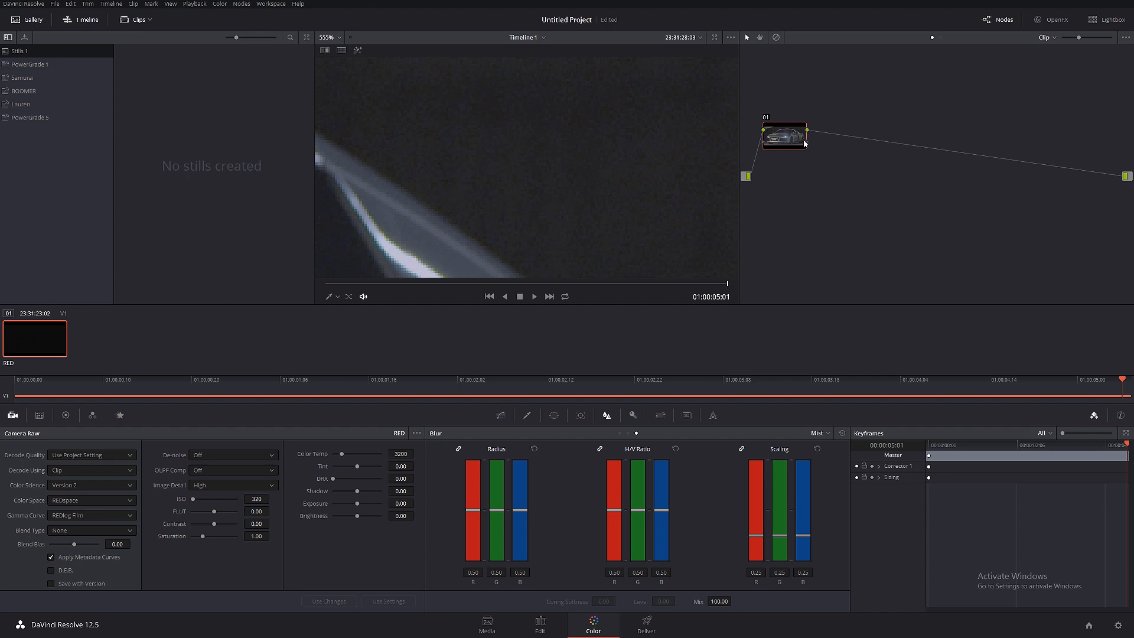
Step: Label the first corrector node NR from its right-click menu
right_click(783, 142)
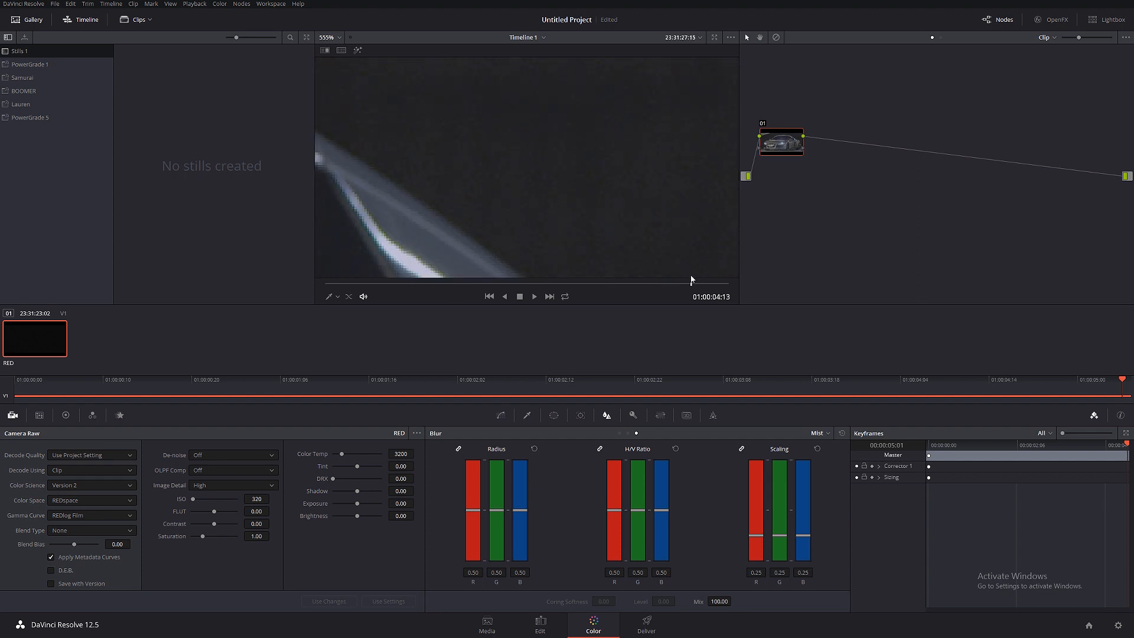
right_click(781, 142)
text(NR)
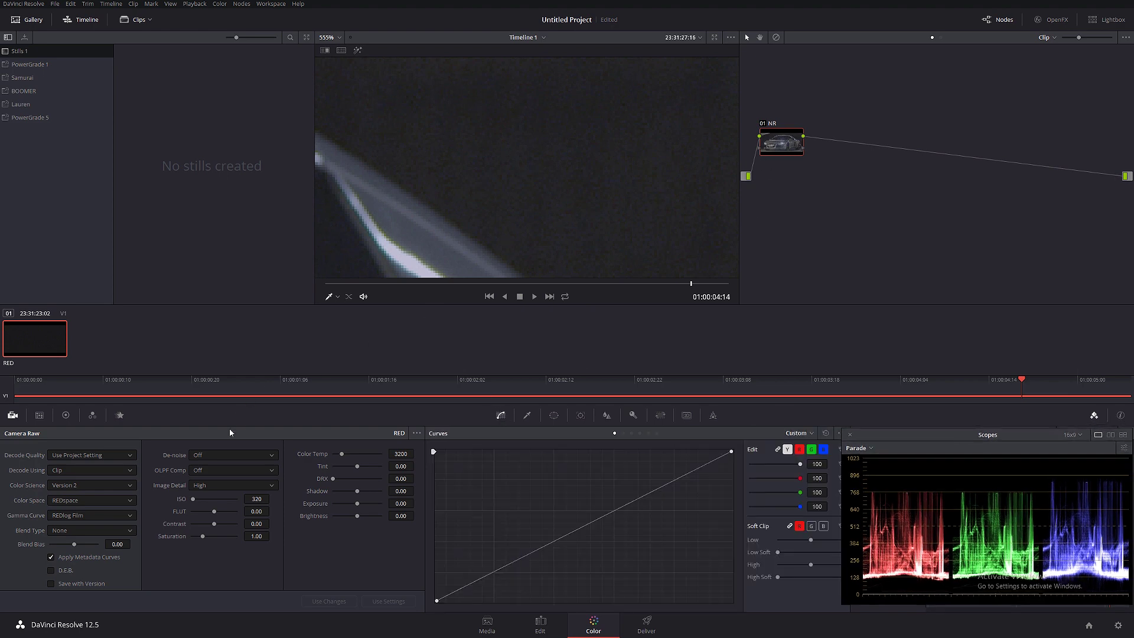
Step: Set the NR node's spatial noise thresholds to luma 2.2 and chroma 10
click(119, 415)
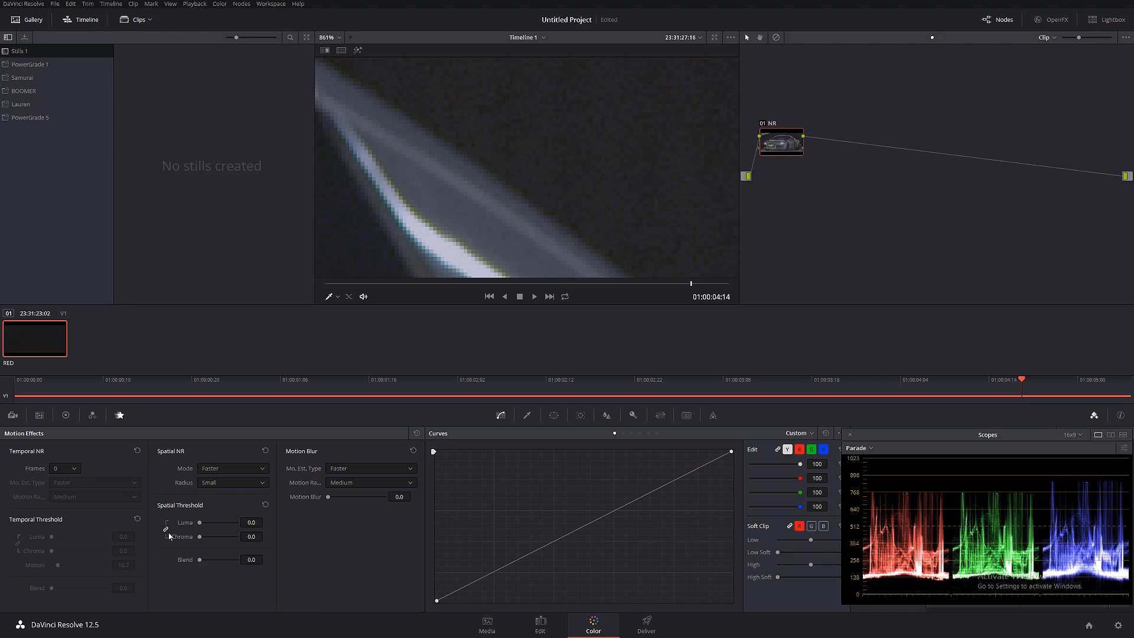
mouse_move(202, 532)
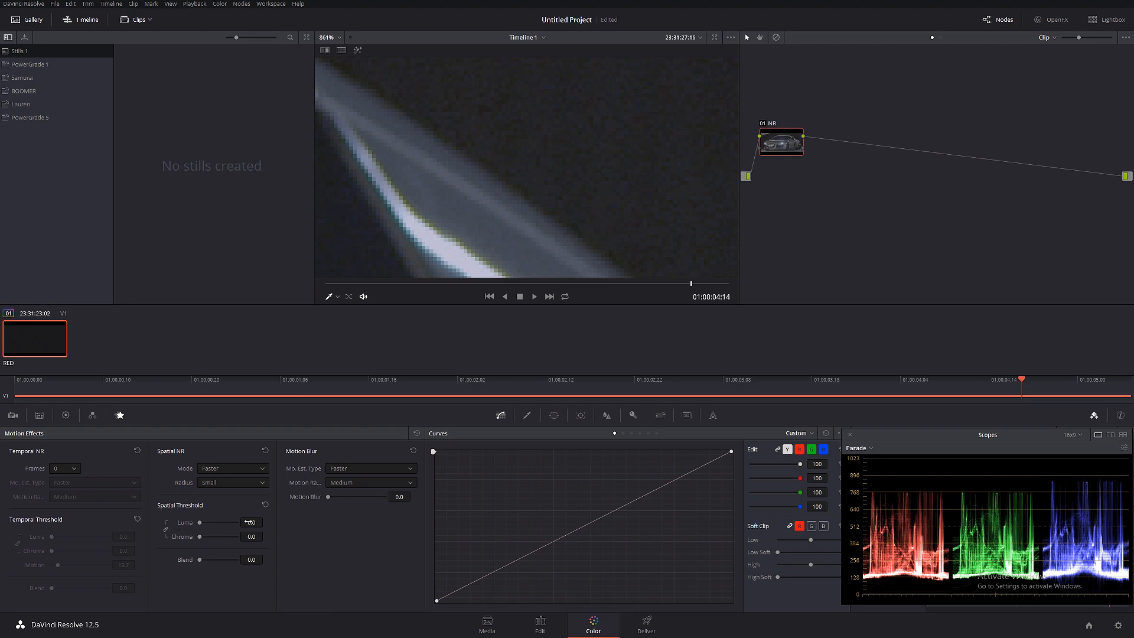
click(251, 523)
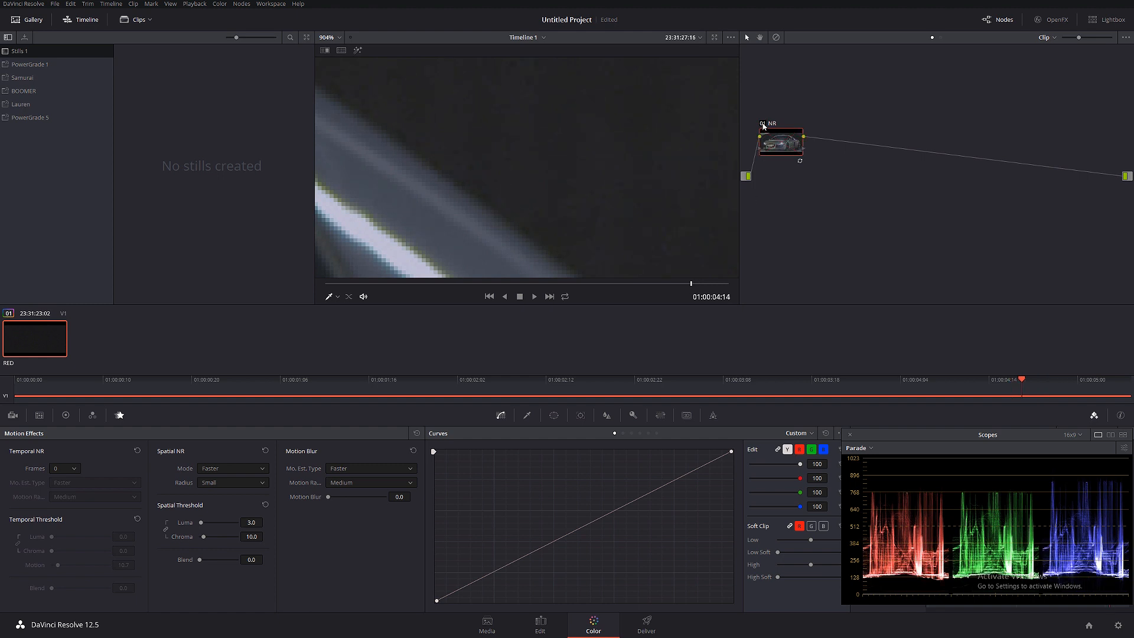
mouse_move(735, 114)
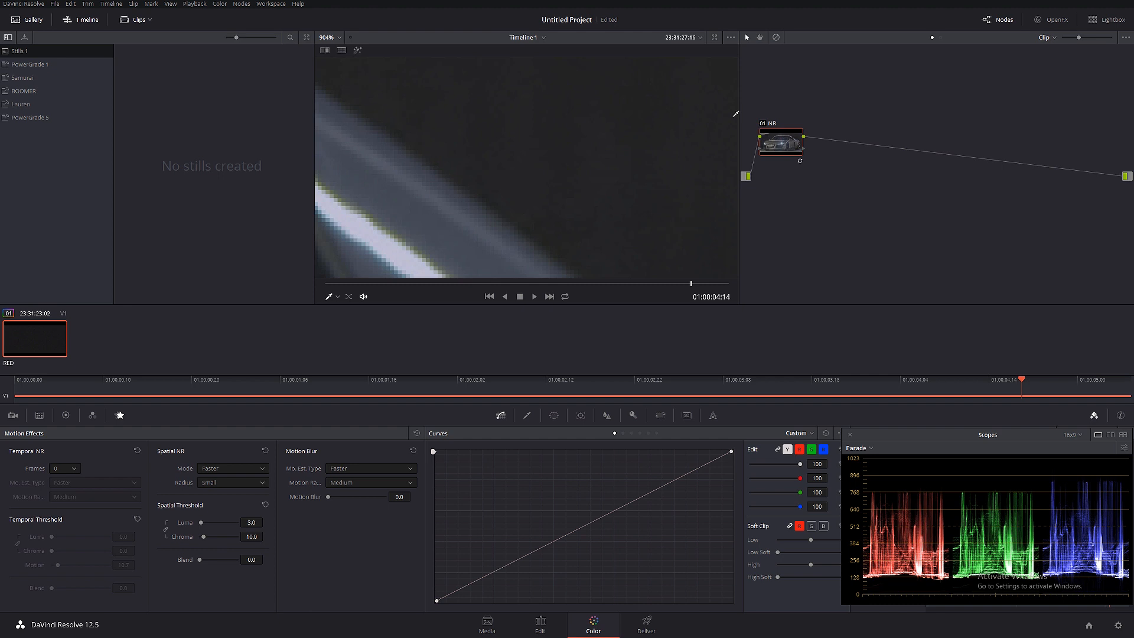
mouse_move(626, 438)
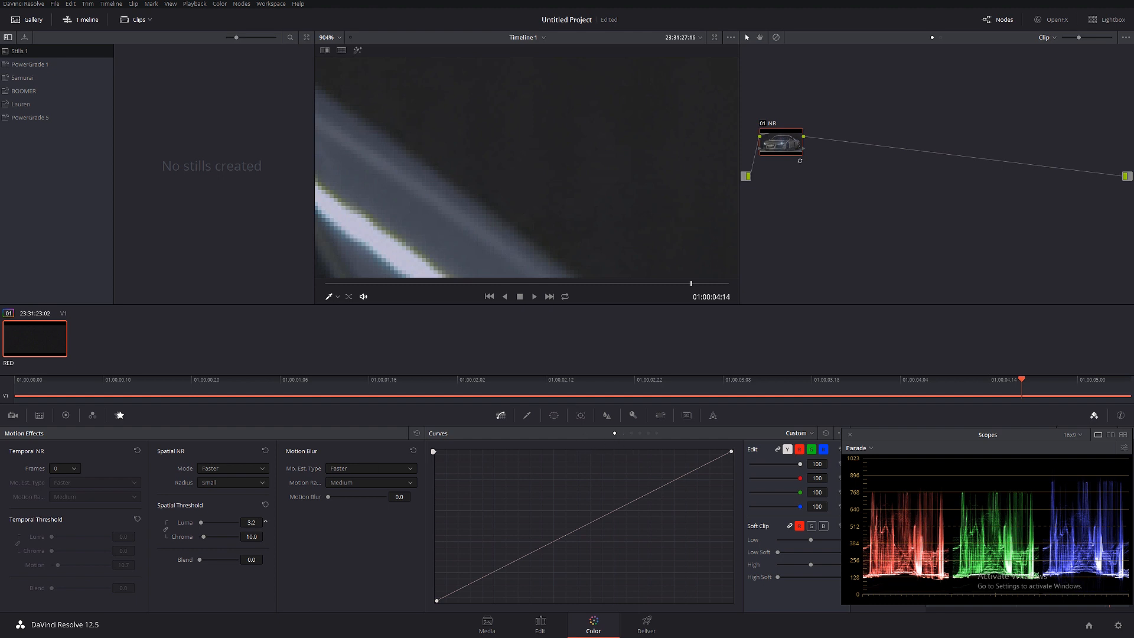
click(264, 518)
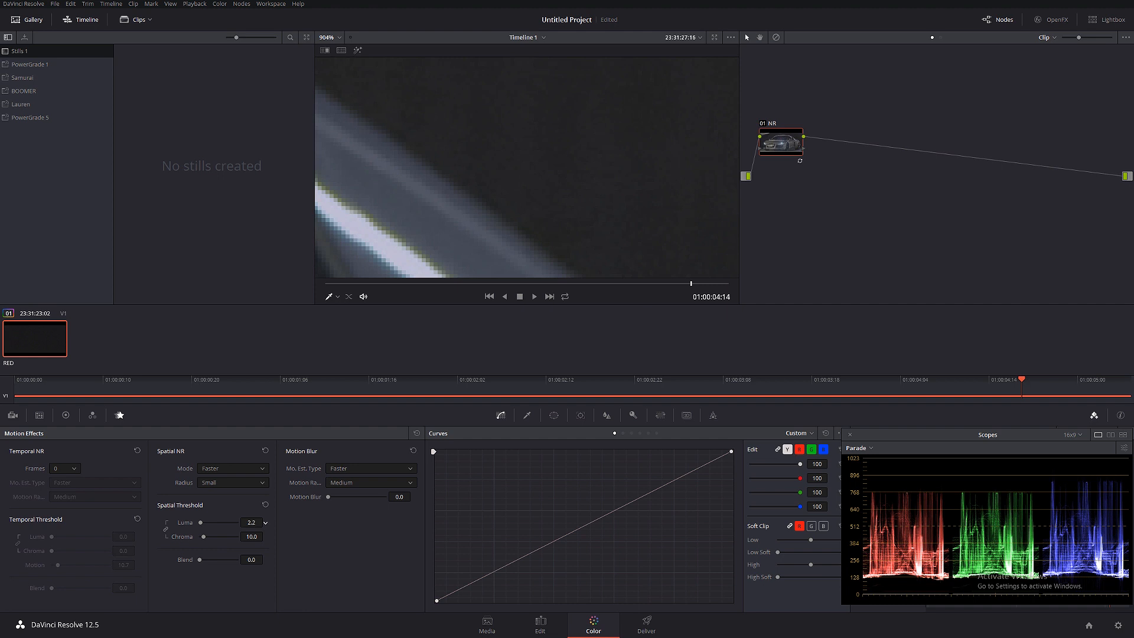
click(263, 520)
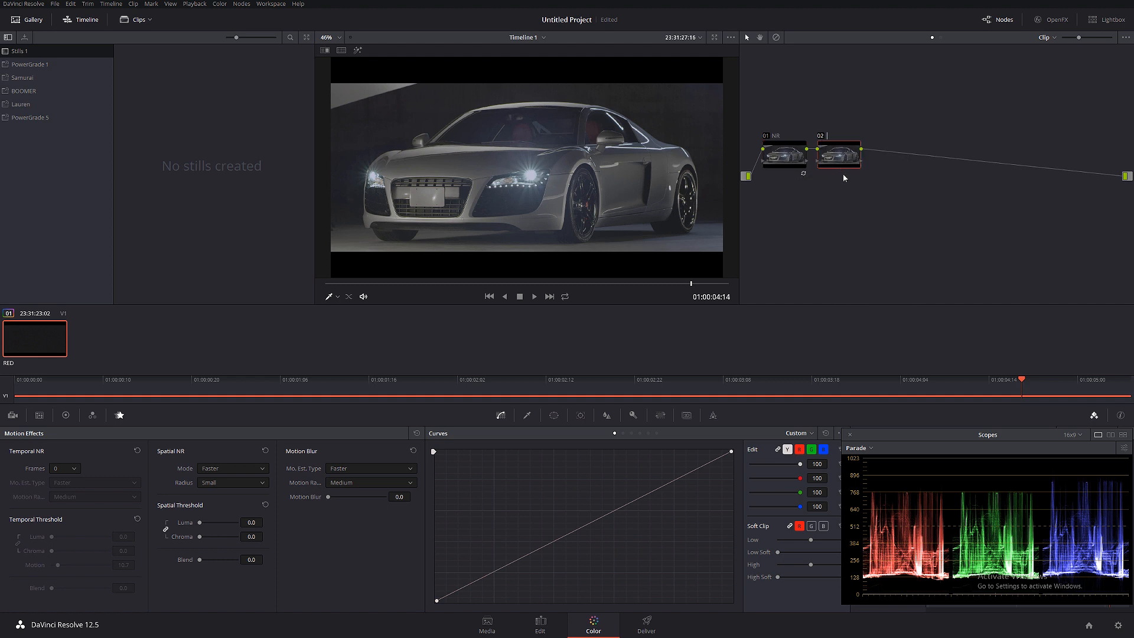
Step: Label the second node Contrast and lift the midtones on its curve
text(Contrast)
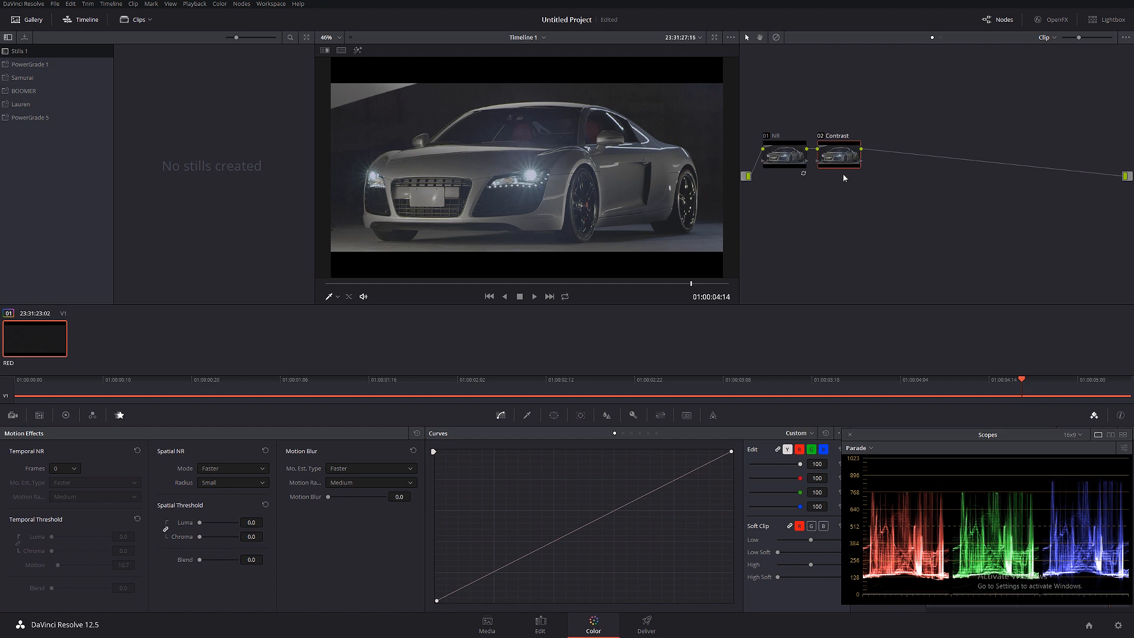
mouse_move(812, 328)
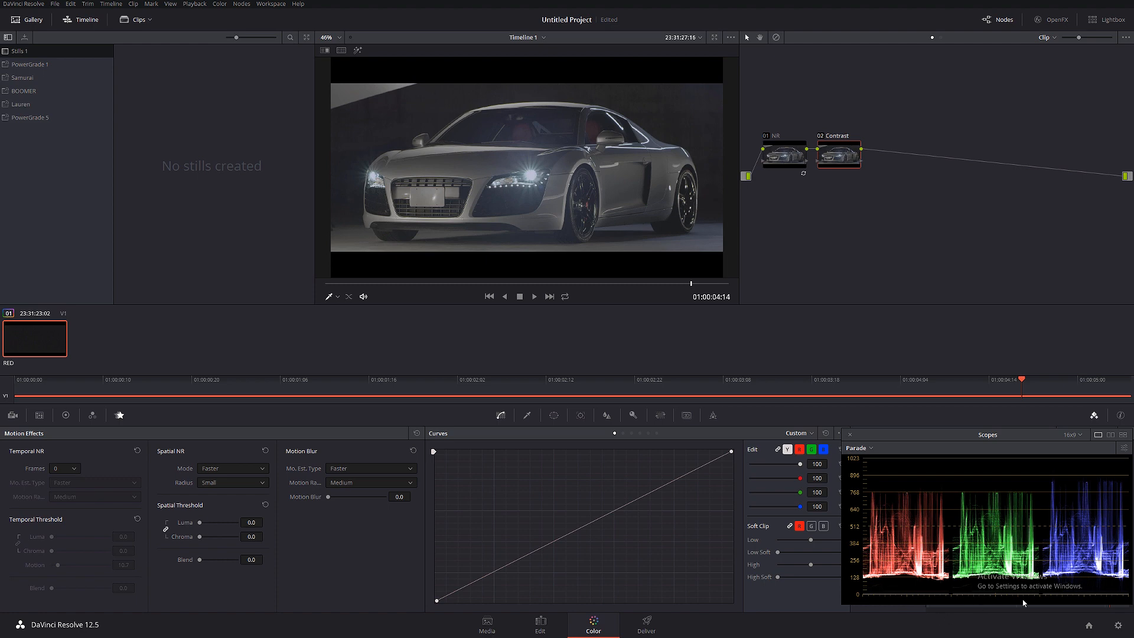
mouse_move(964, 513)
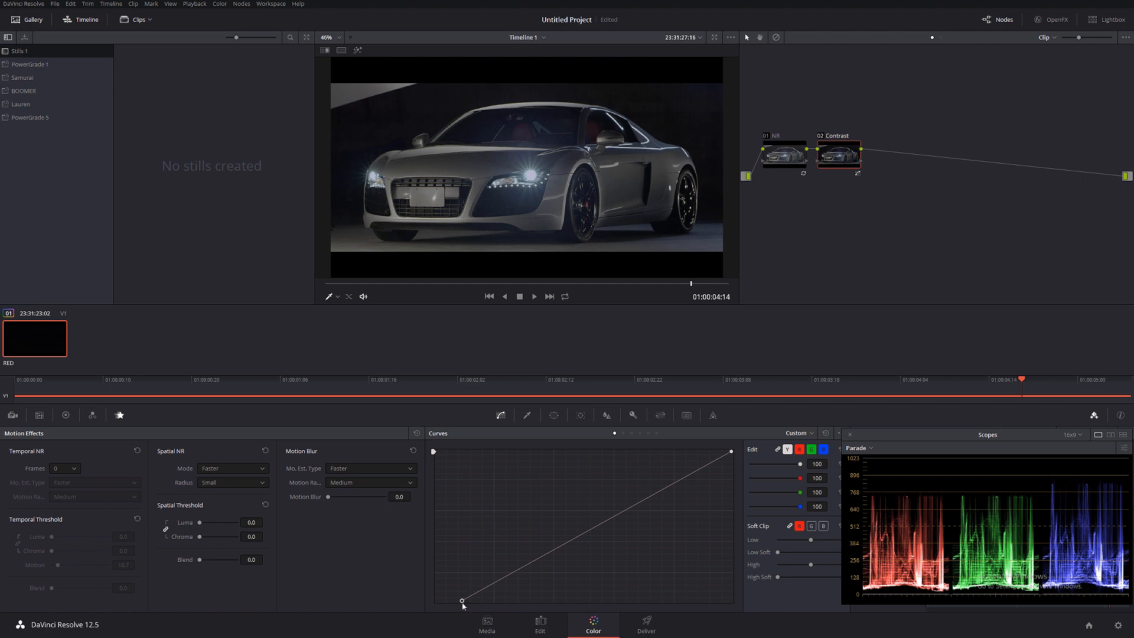
mouse_move(567, 575)
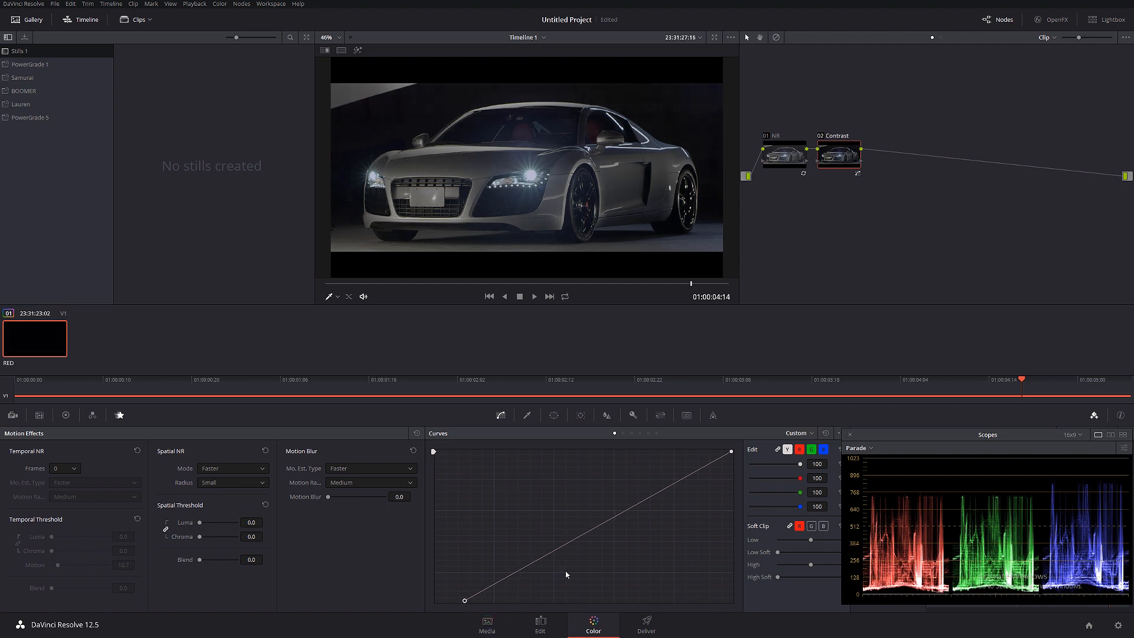
mouse_move(669, 491)
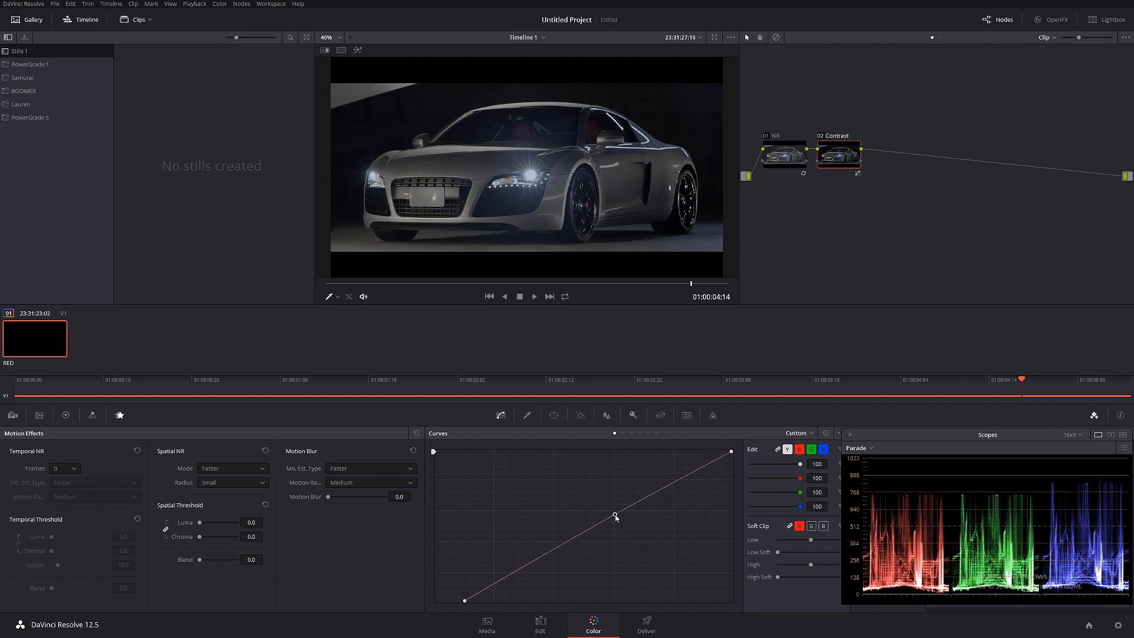
drag(615, 517, 602, 510)
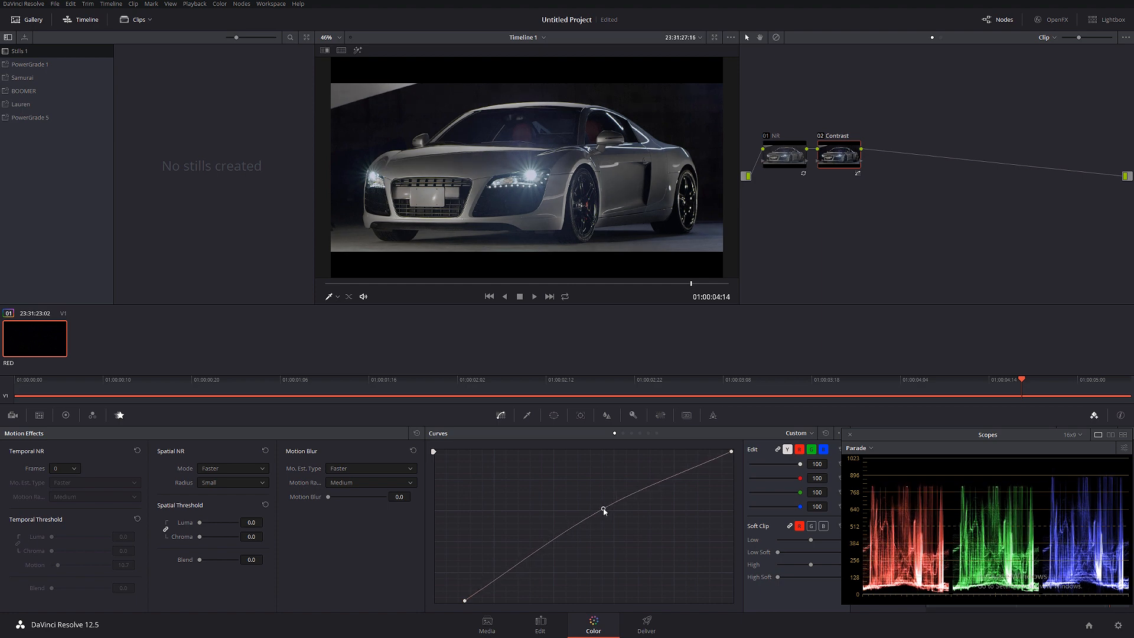
drag(604, 509, 580, 506)
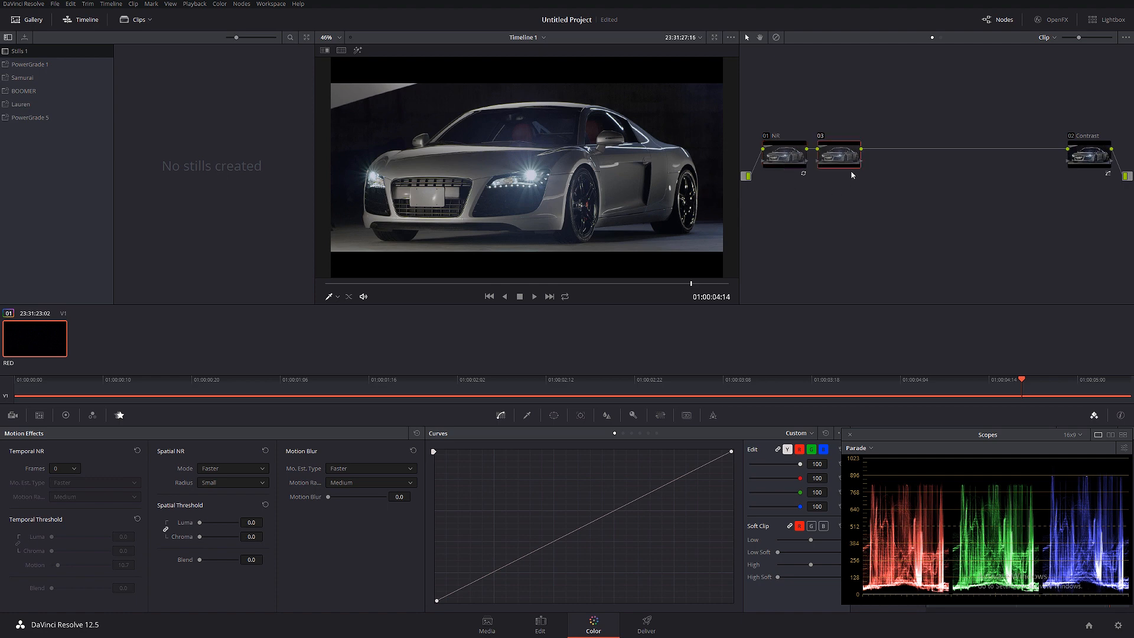
mouse_move(874, 177)
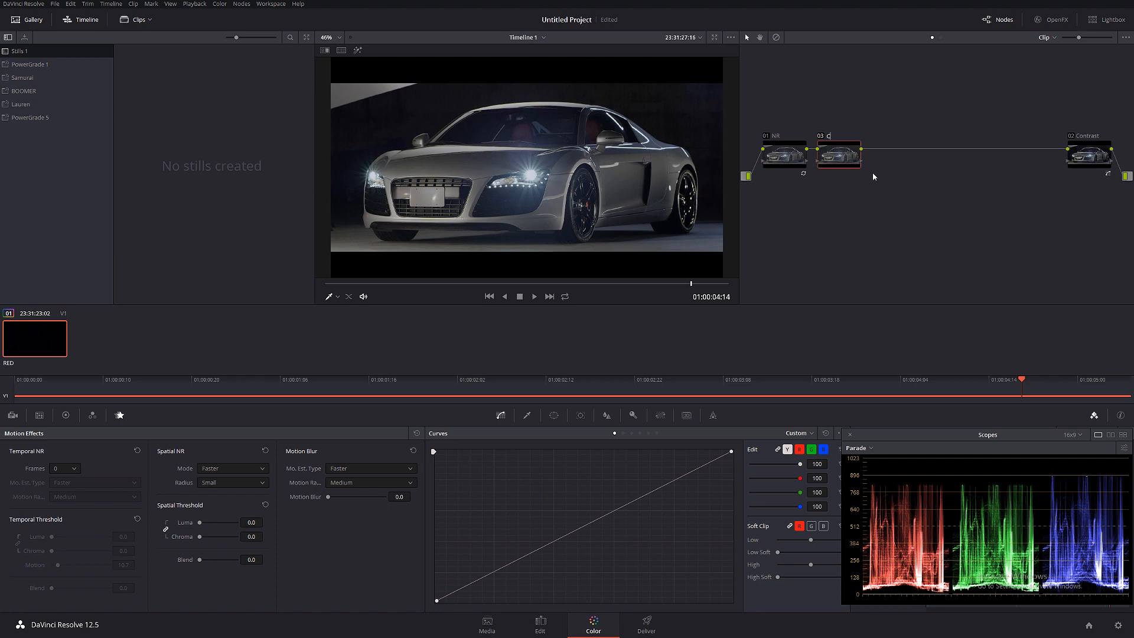
Step: Label the middle node 'baby contrast' and build an S-curve with lowered shadows and raised highlights
text(baby contra)
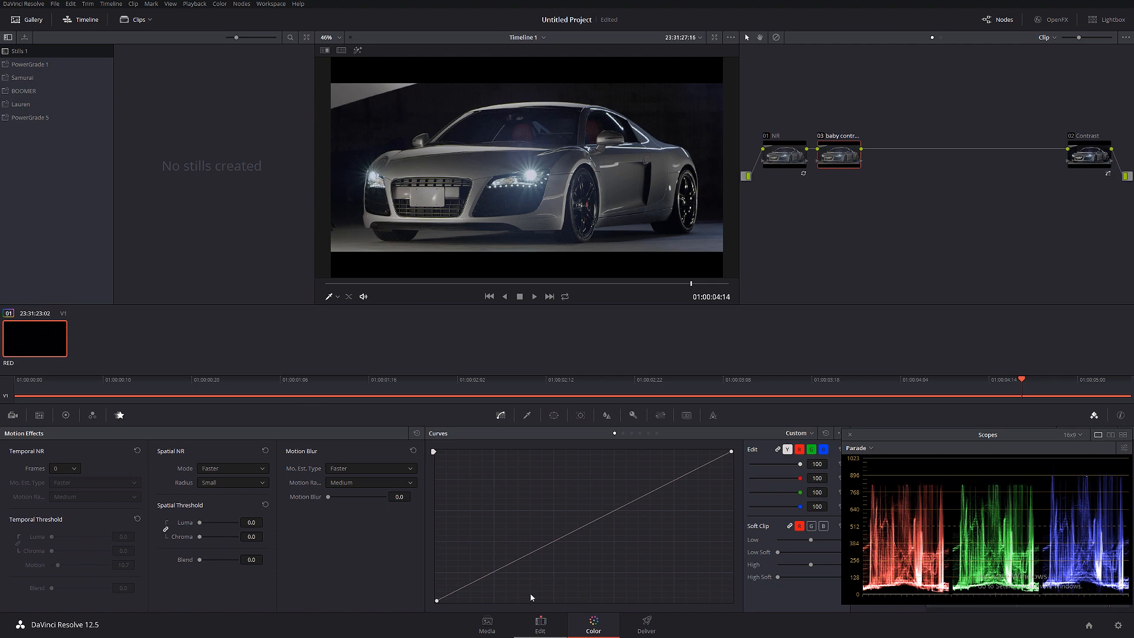
drag(531, 596, 505, 573)
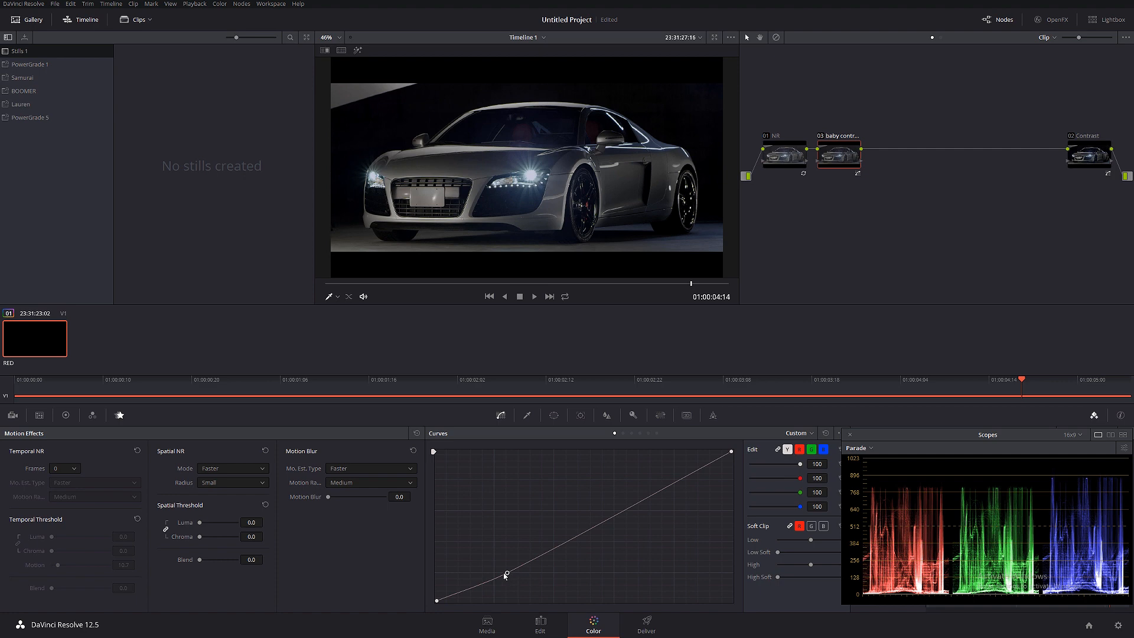
drag(505, 574, 499, 579)
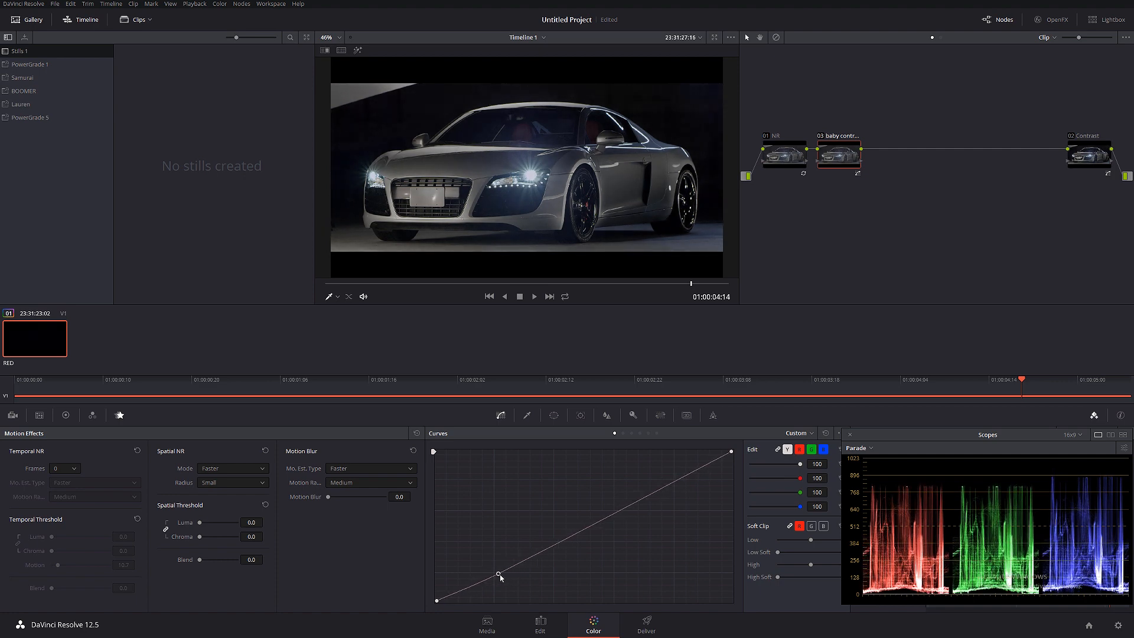
drag(499, 578, 500, 573)
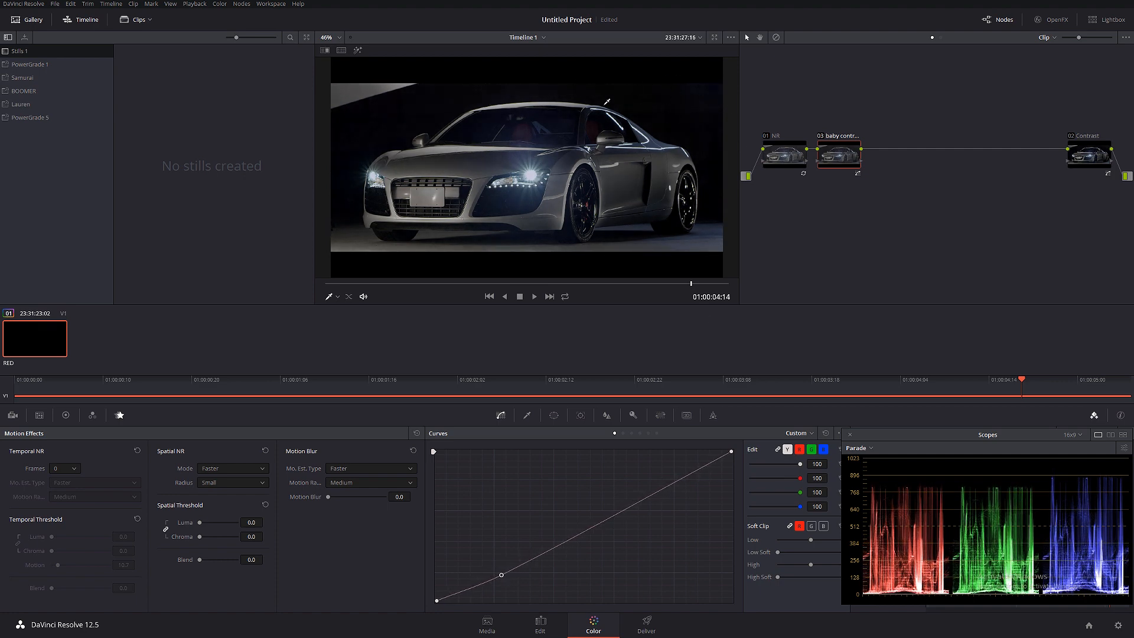
drag(499, 573, 504, 577)
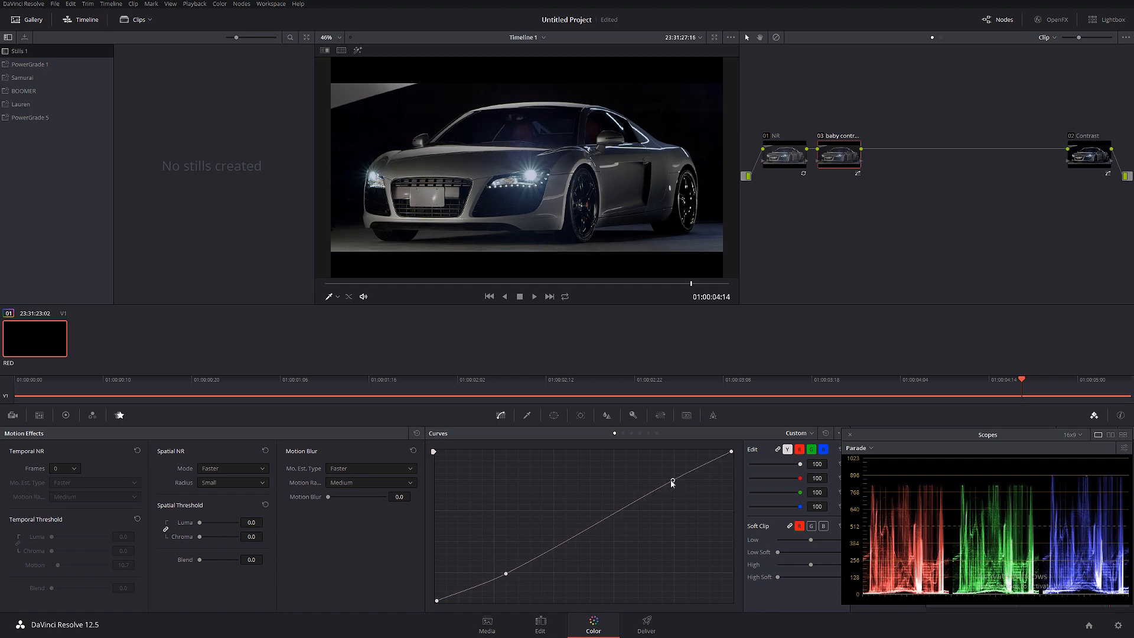
drag(671, 482, 661, 479)
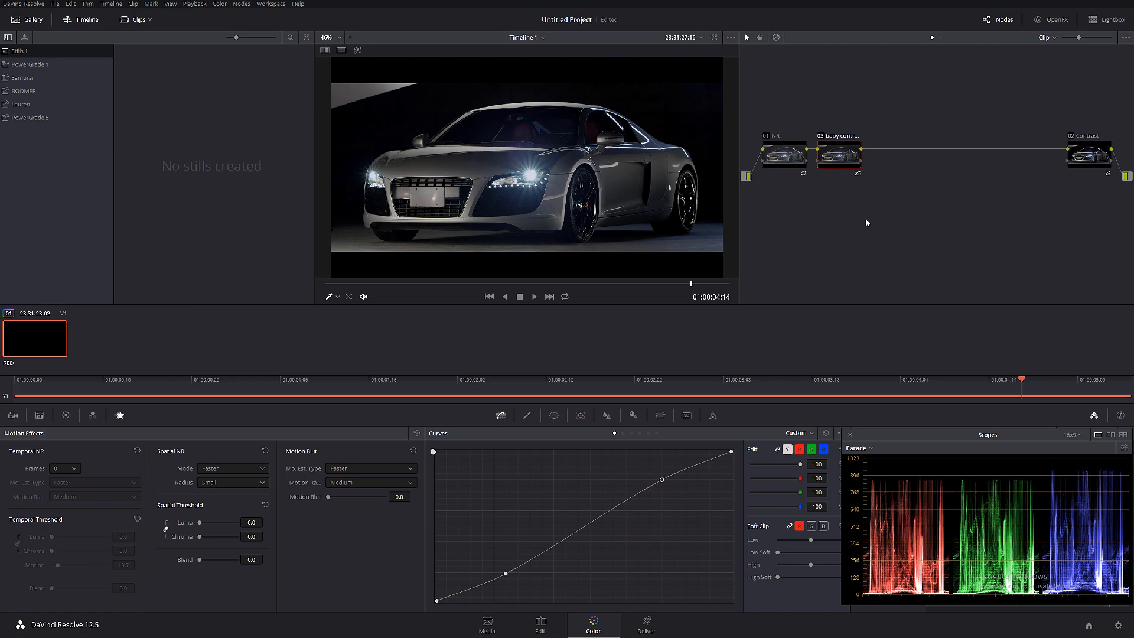
click(838, 157)
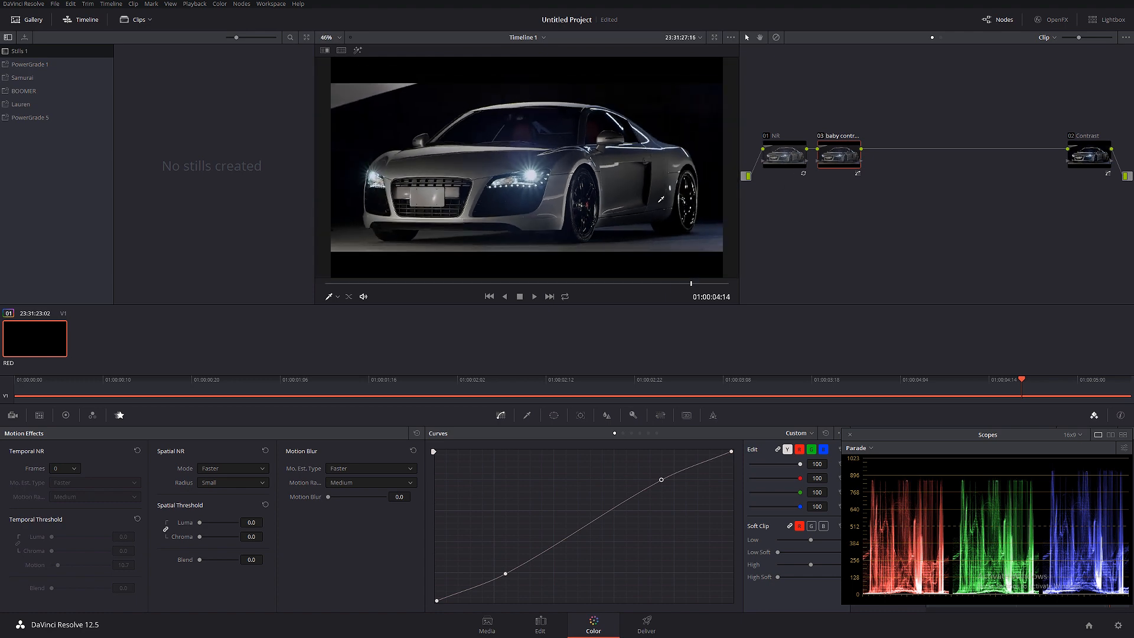
mouse_move(1025, 567)
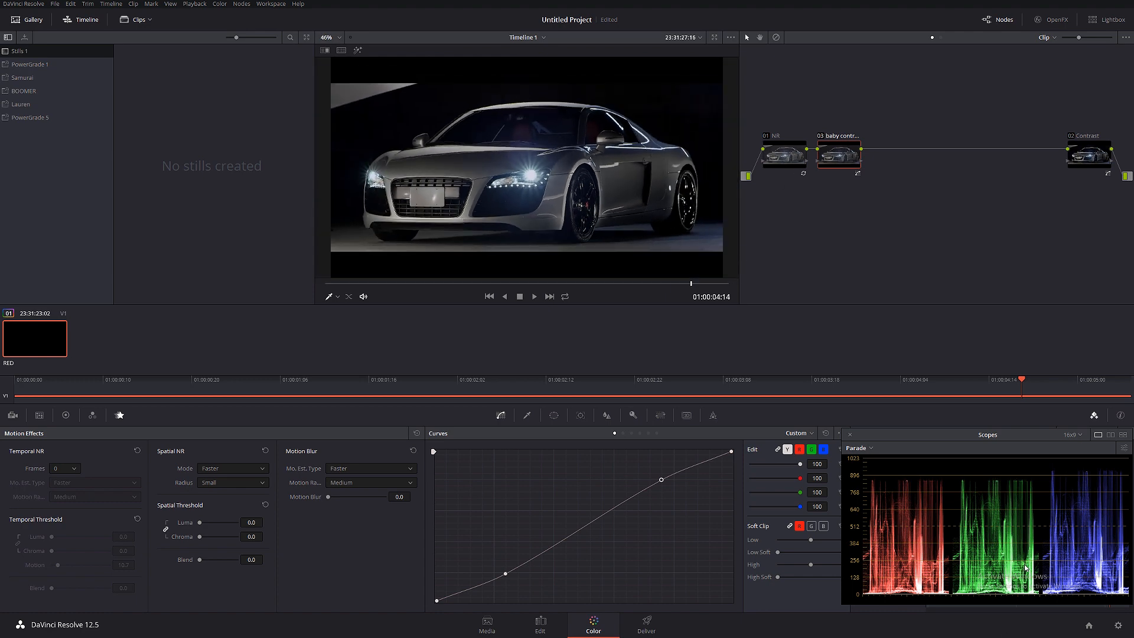
mouse_move(1036, 548)
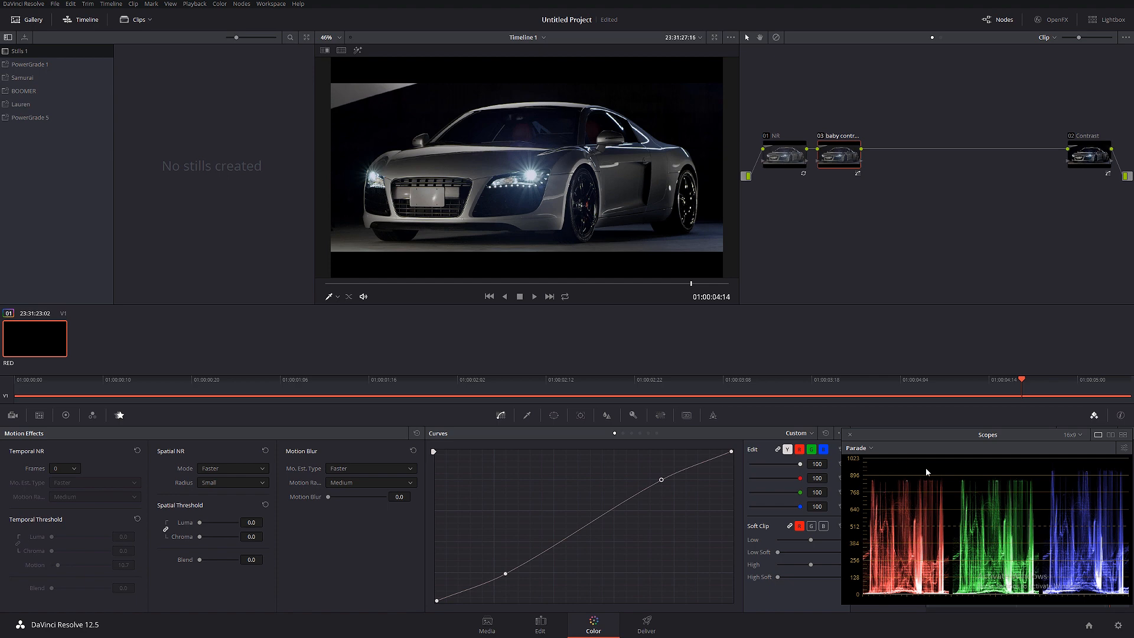
Step: Add node 04 after Contrast and browse the OpenFX library for Lens Flare
drag(1089, 155, 1063, 165)
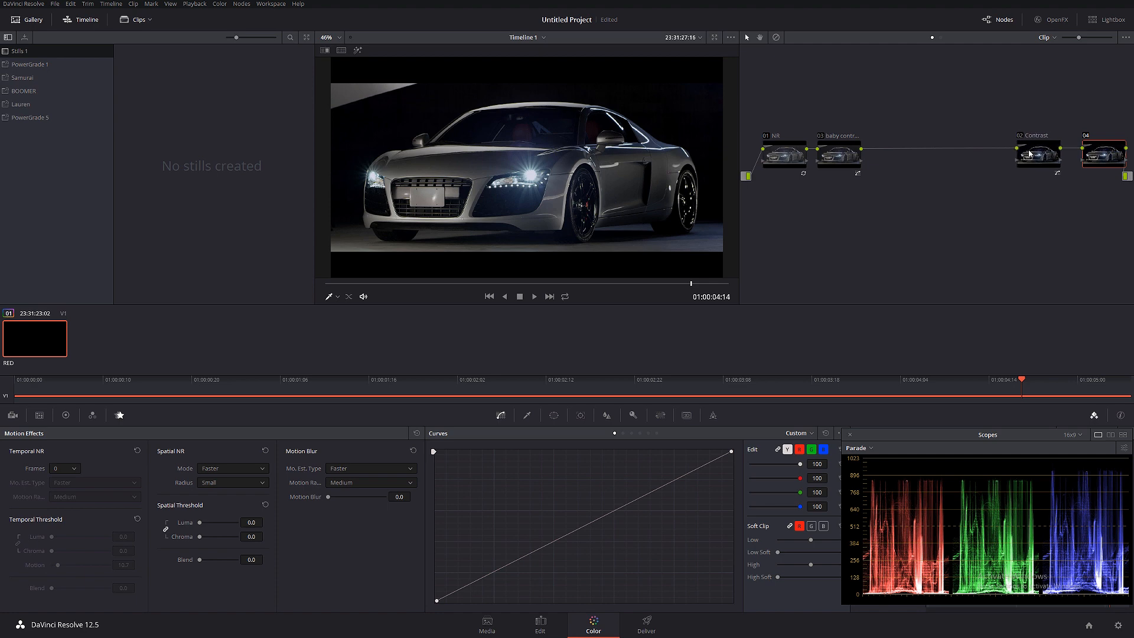
click(1051, 19)
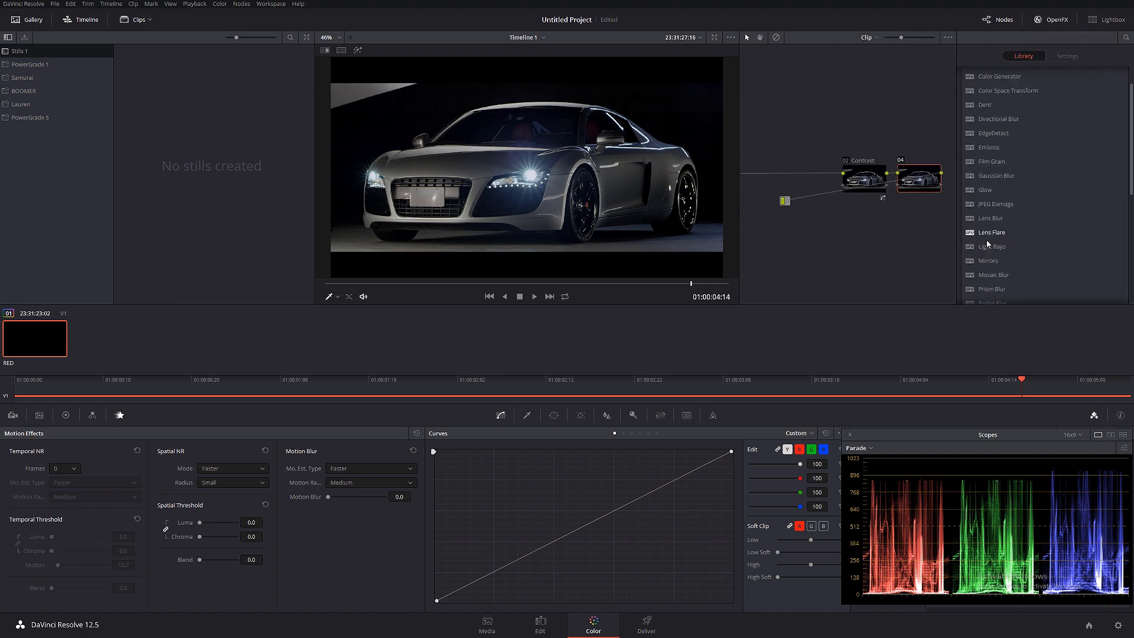
scroll(down, 3)
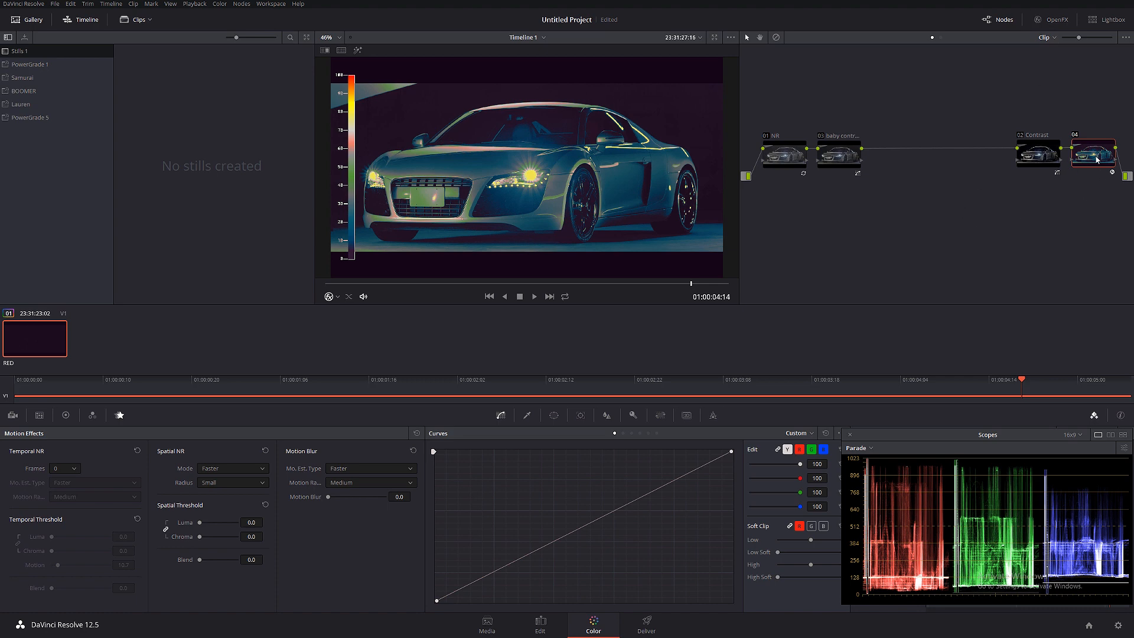
Step: Select node 04, which carries the lens flare effect
click(1095, 158)
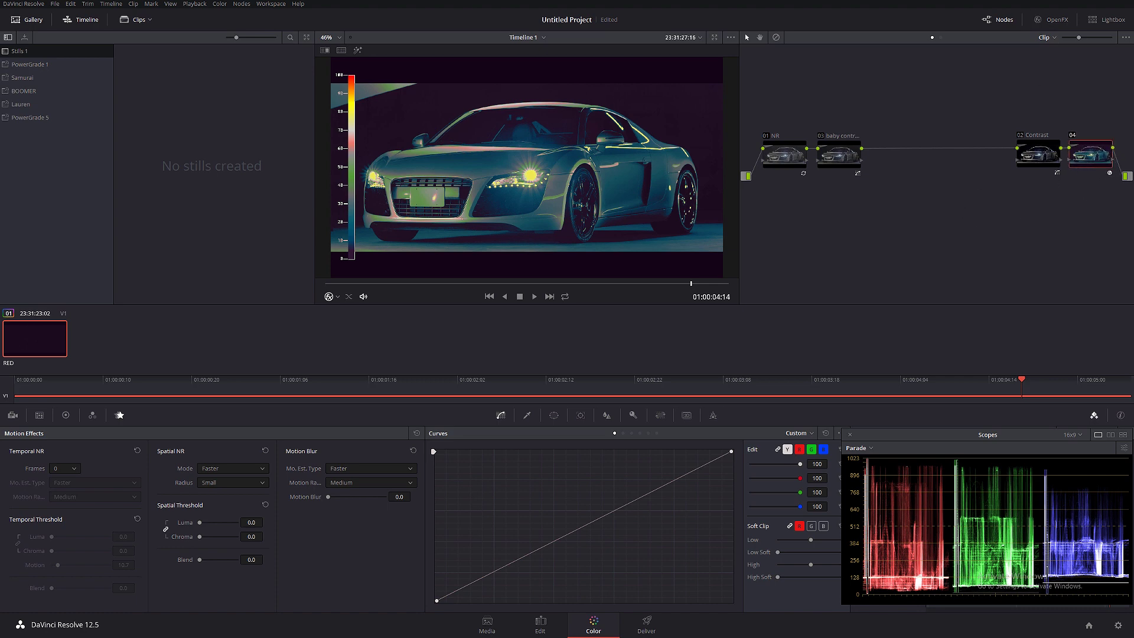
mouse_move(660, 299)
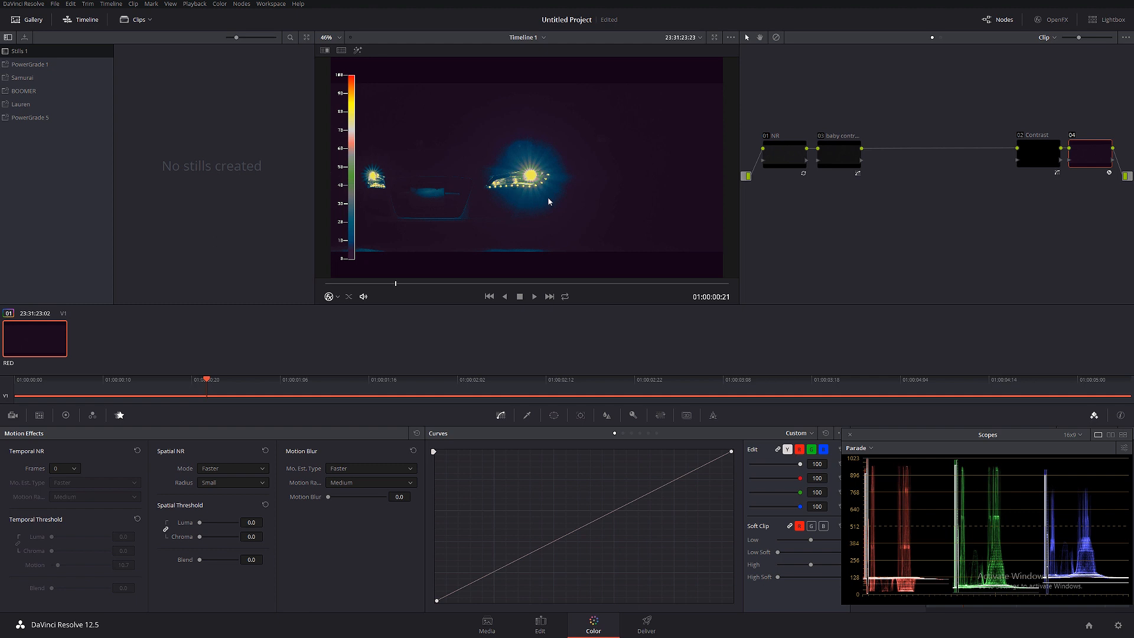
mouse_move(360, 215)
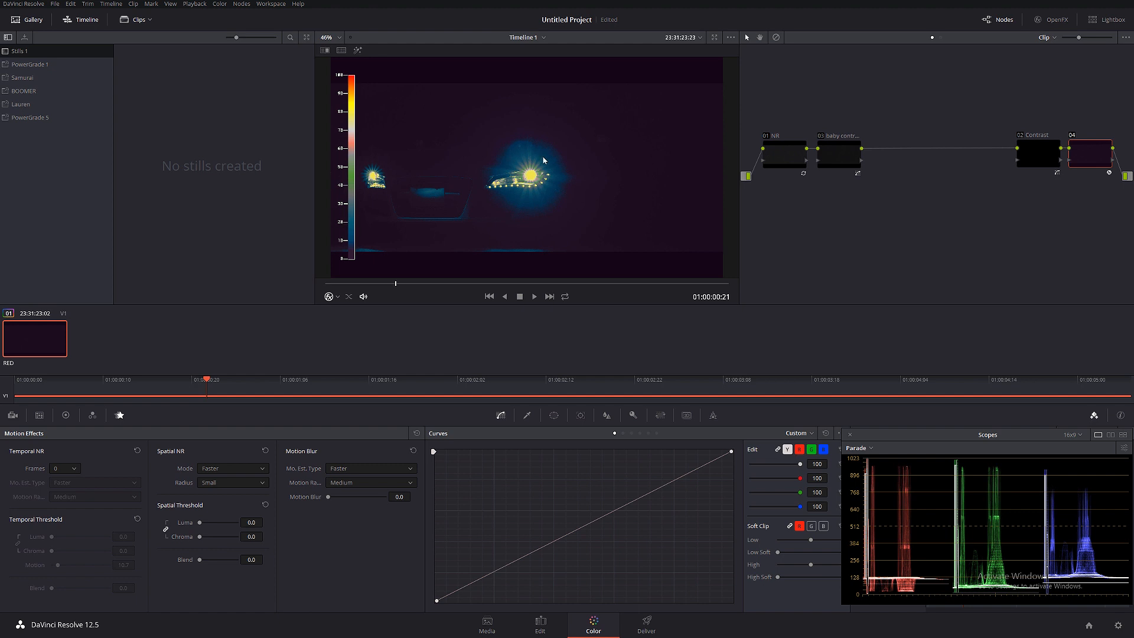
mouse_move(503, 178)
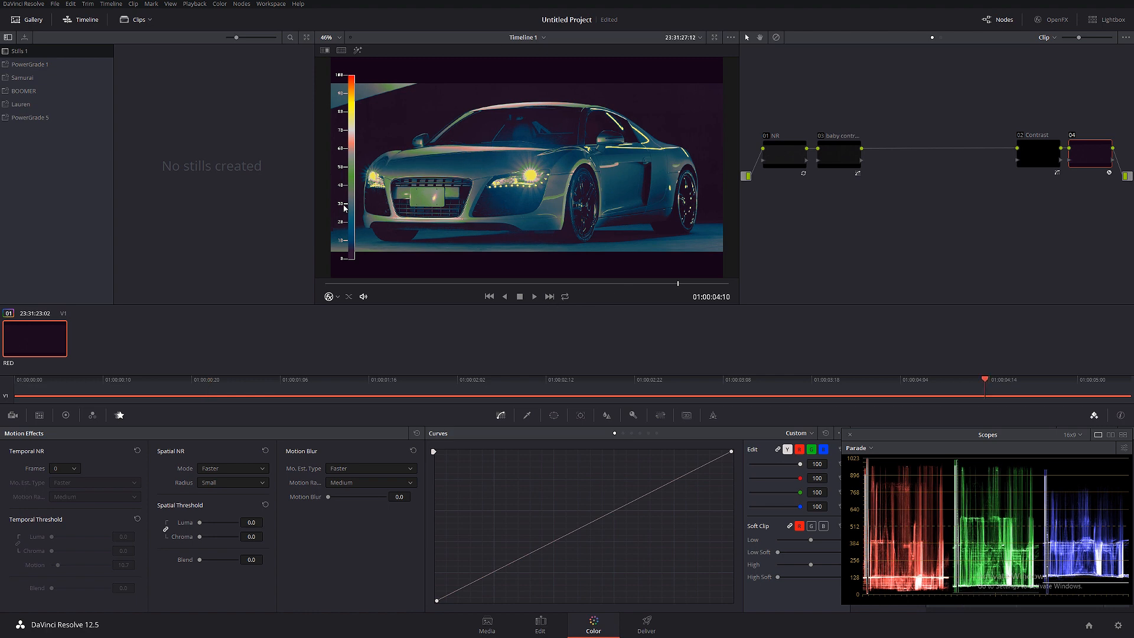
mouse_move(490, 176)
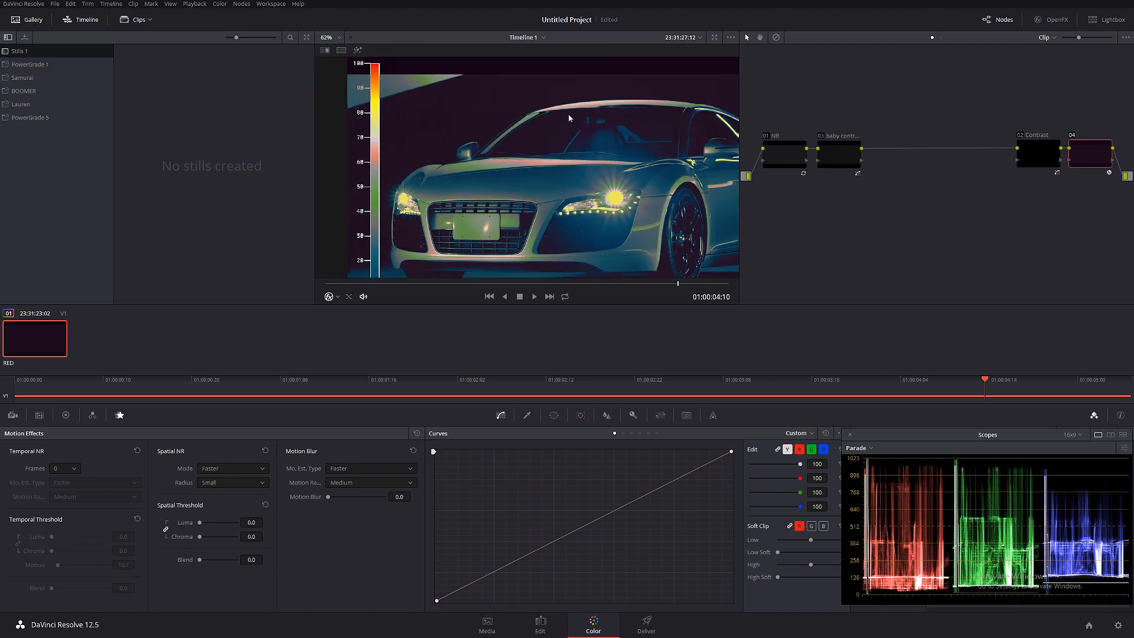
mouse_move(590, 125)
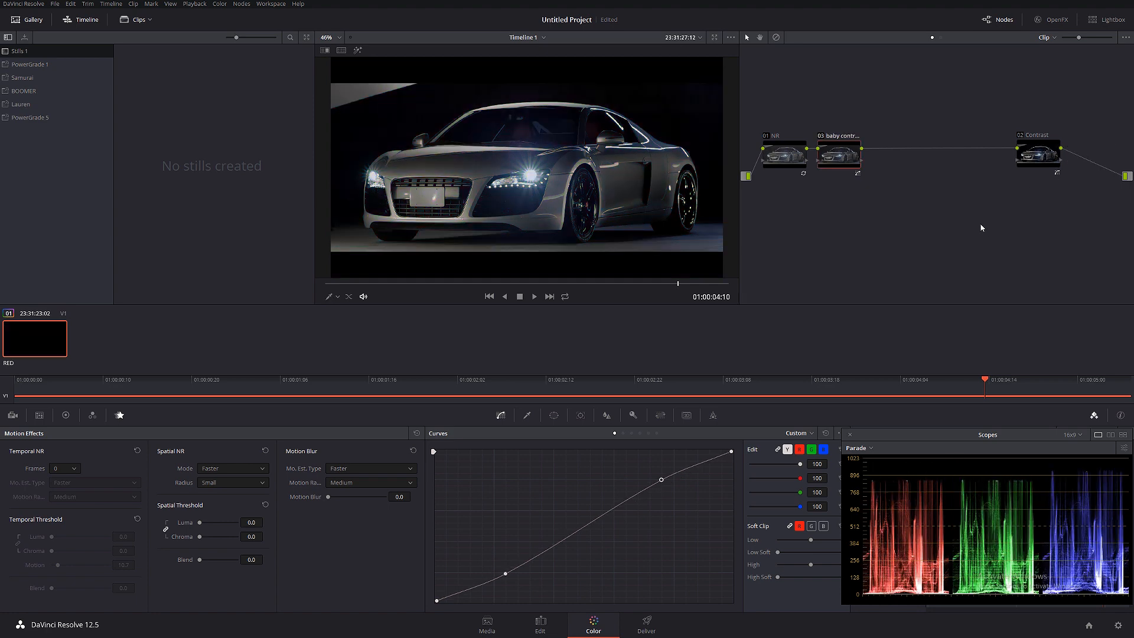
mouse_move(833, 308)
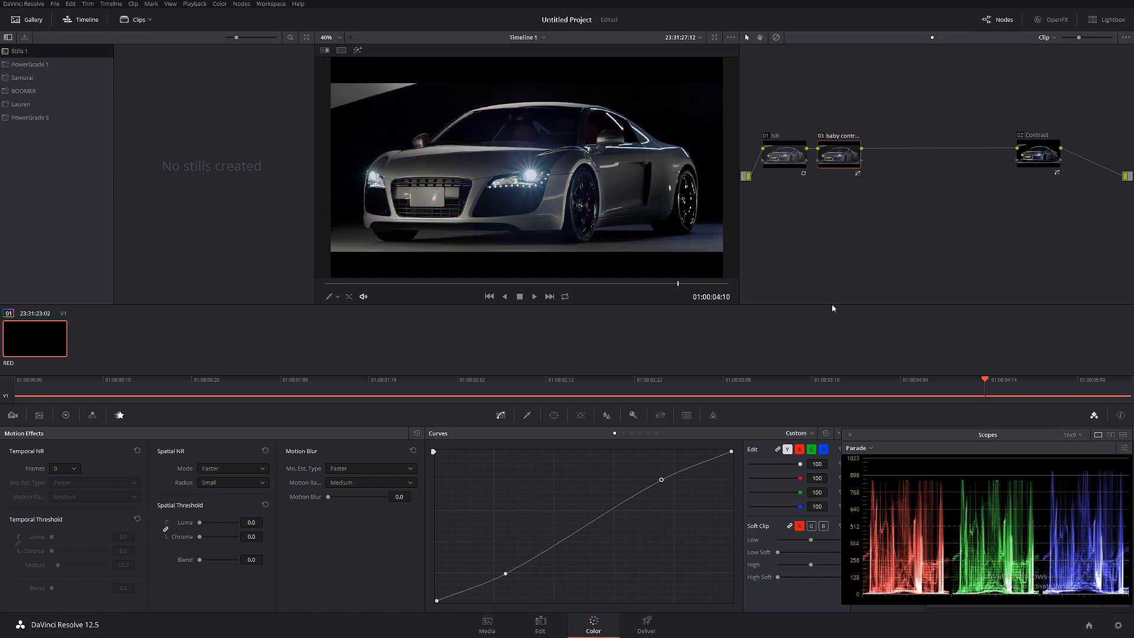
mouse_move(822, 195)
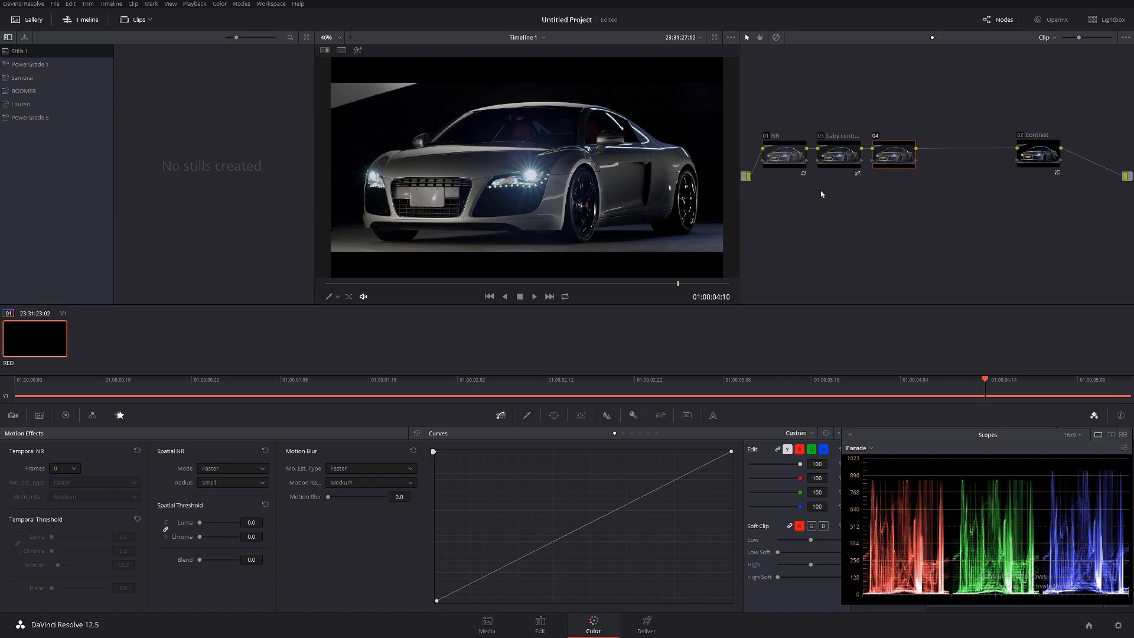
mouse_move(720, 320)
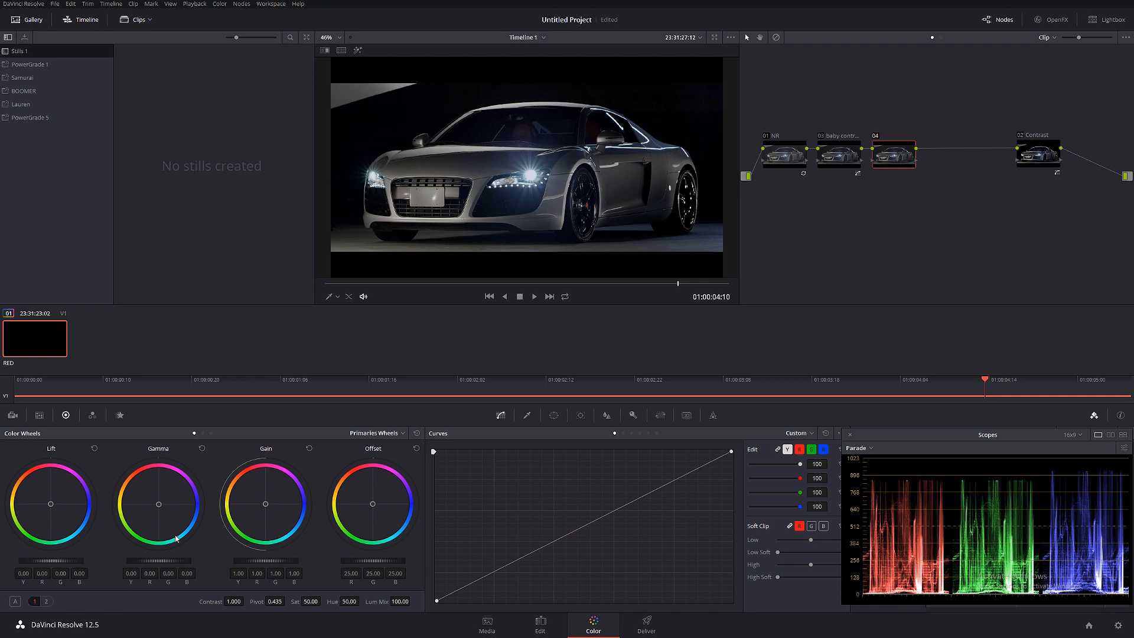
mouse_move(239, 535)
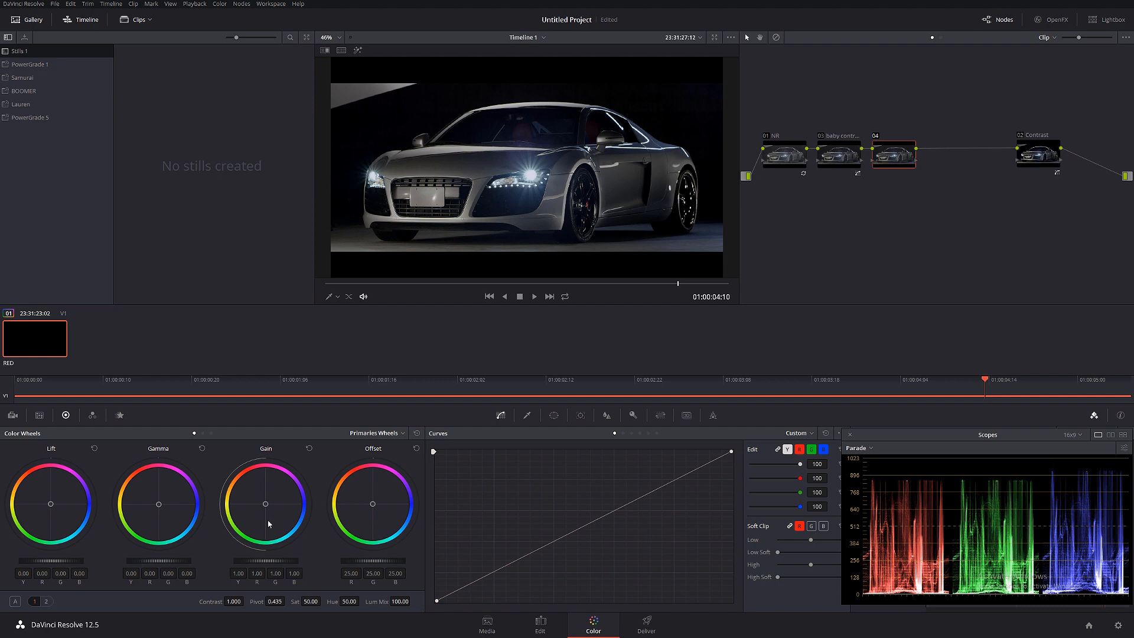
mouse_move(21, 607)
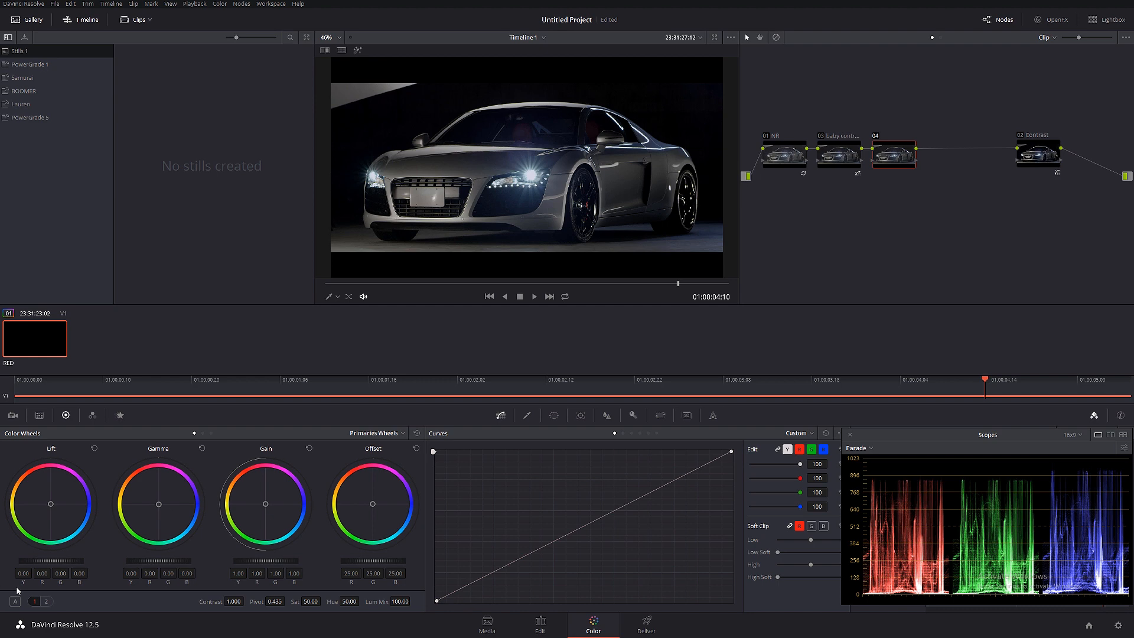
Step: Show the temperature and tint controls to cool the node to -610
click(46, 600)
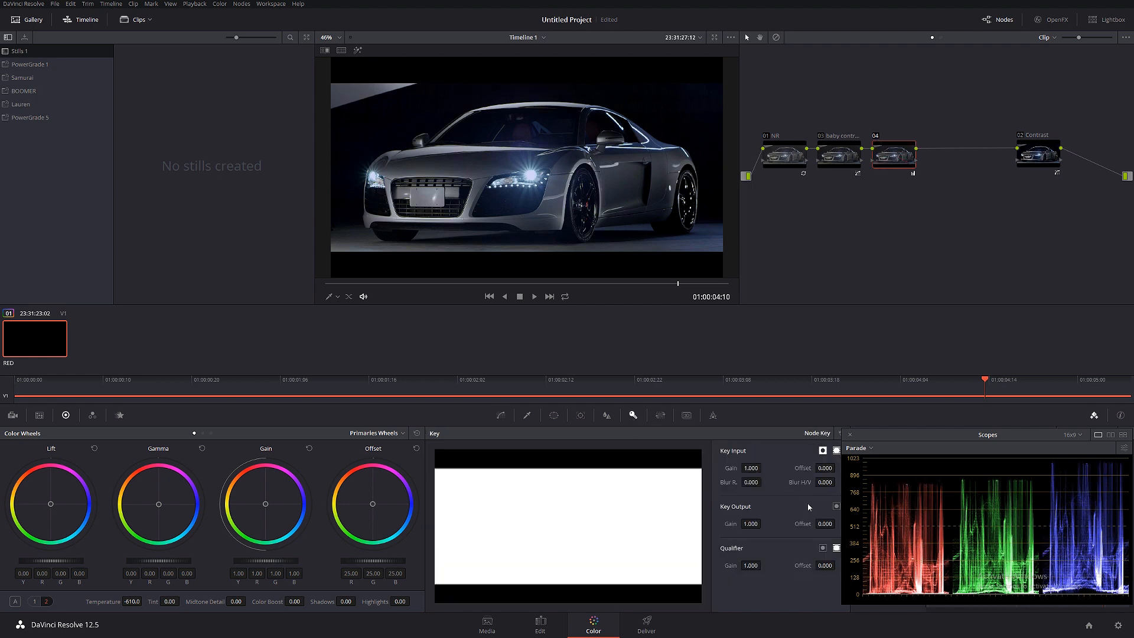
Step: Set node 04's key output gain to 0.5 and label it Temperature
click(750, 524)
text(0.300)
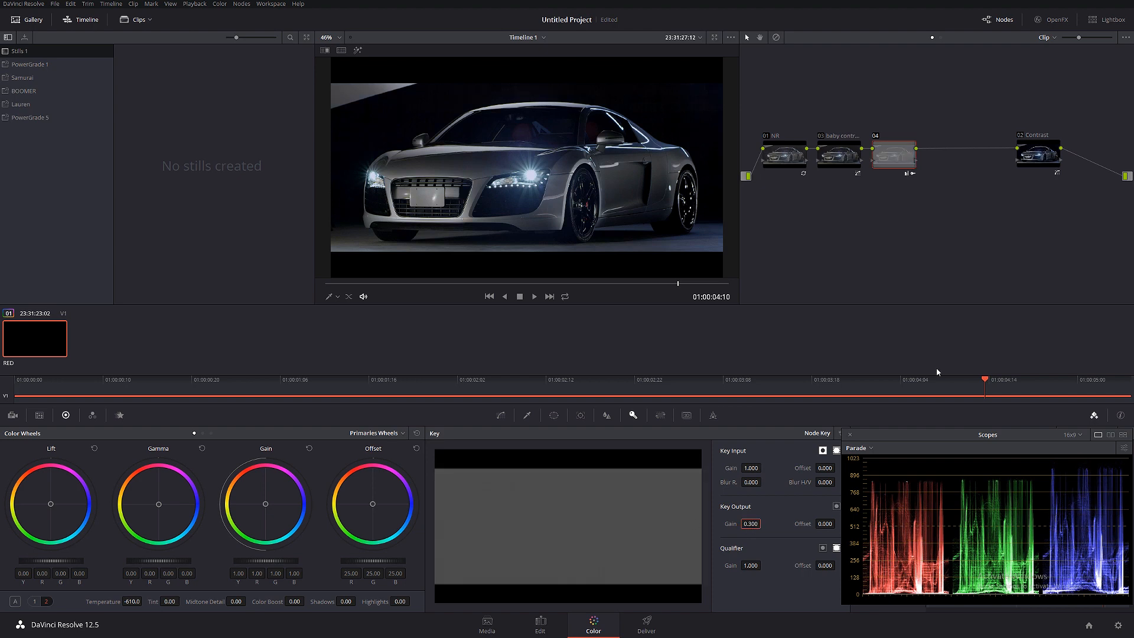
click(894, 156)
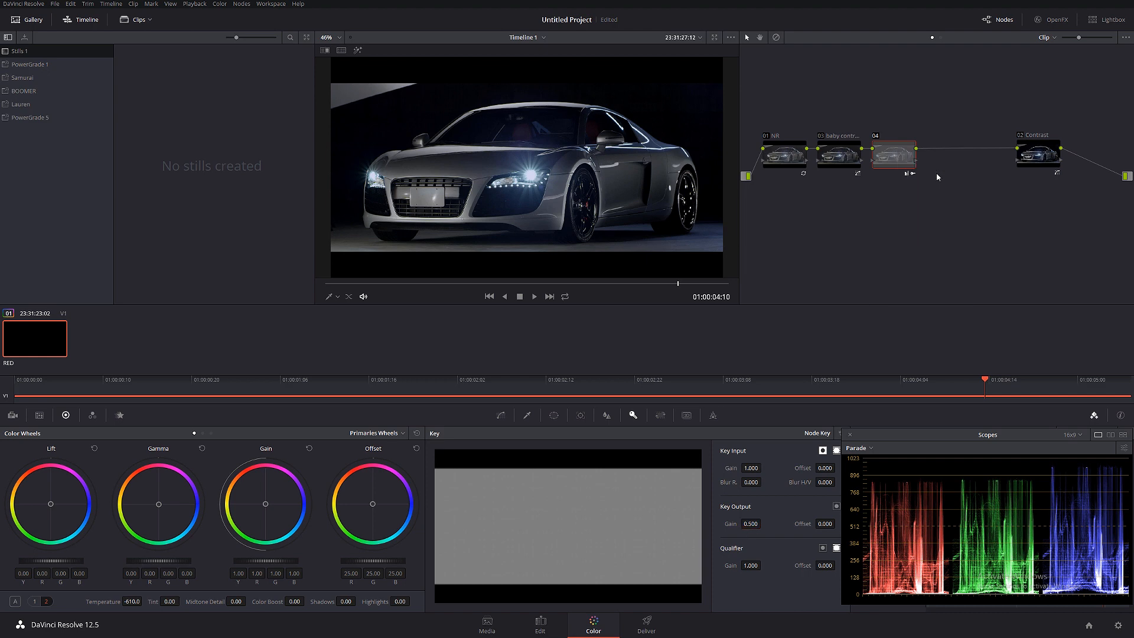
text(Temperature)
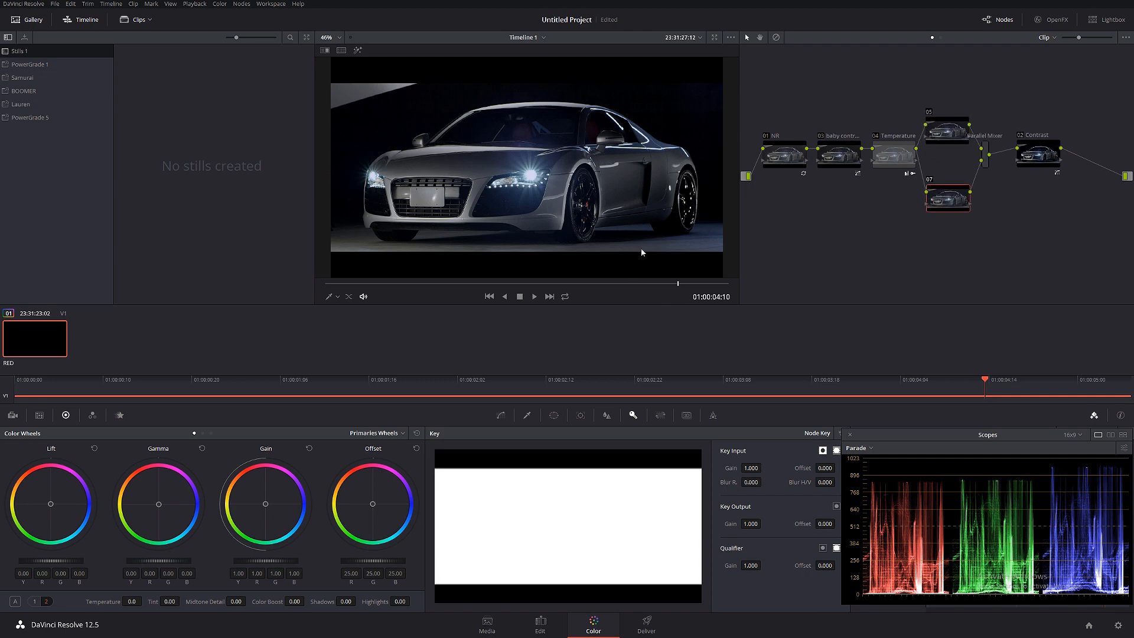
Step: Label the upper parallel node Luma and show the Qualifier palette
right_click(948, 129)
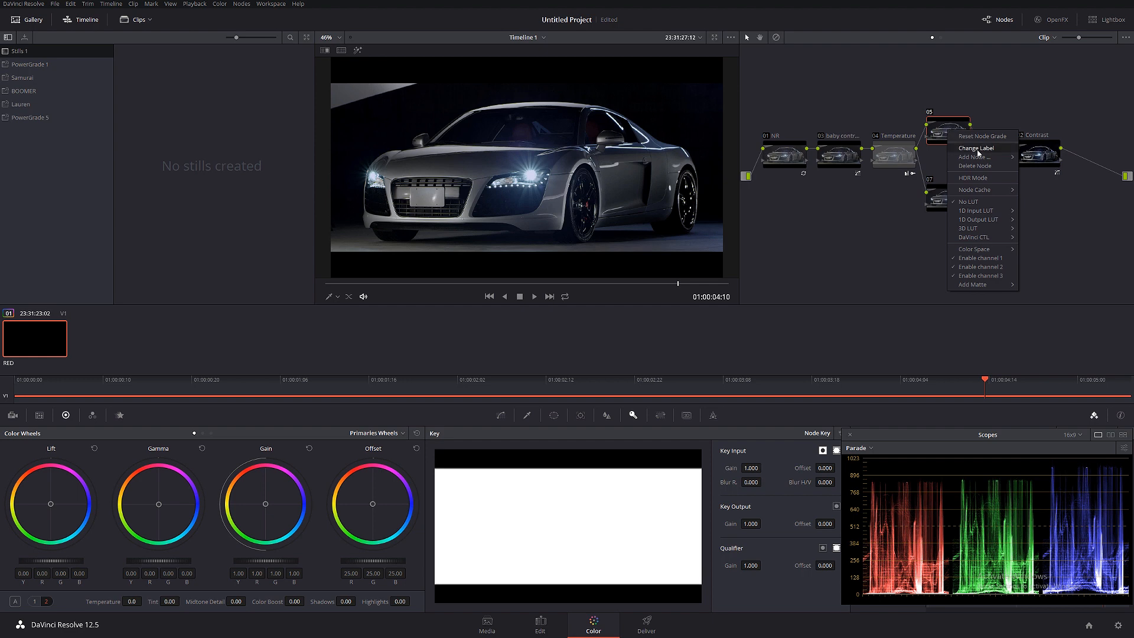
click(977, 148)
text(Luma)
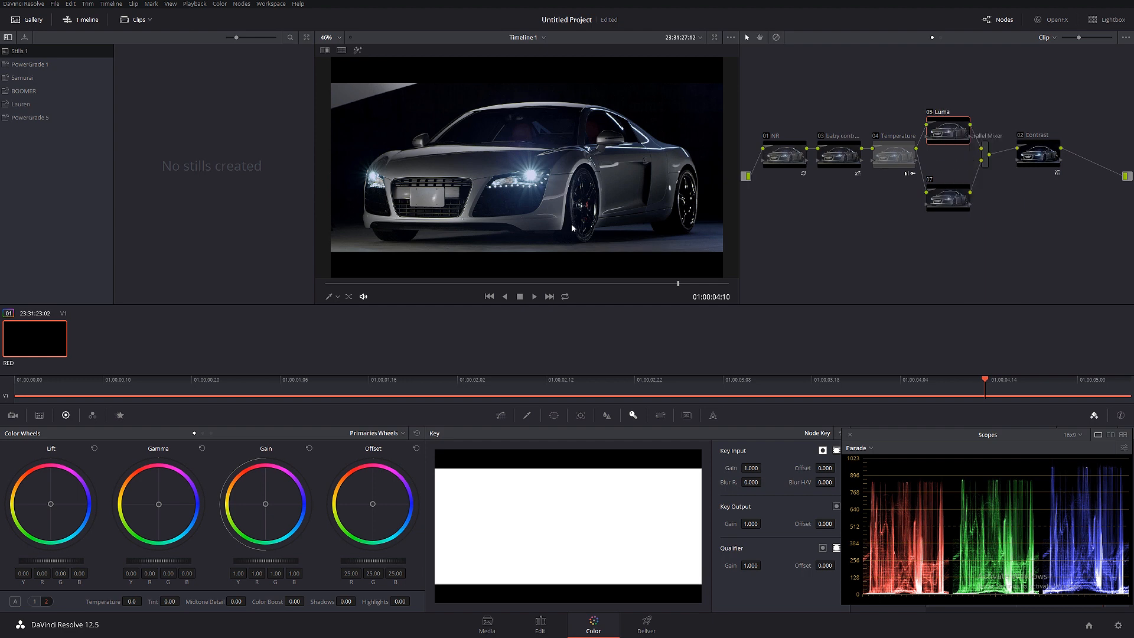
mouse_move(525, 263)
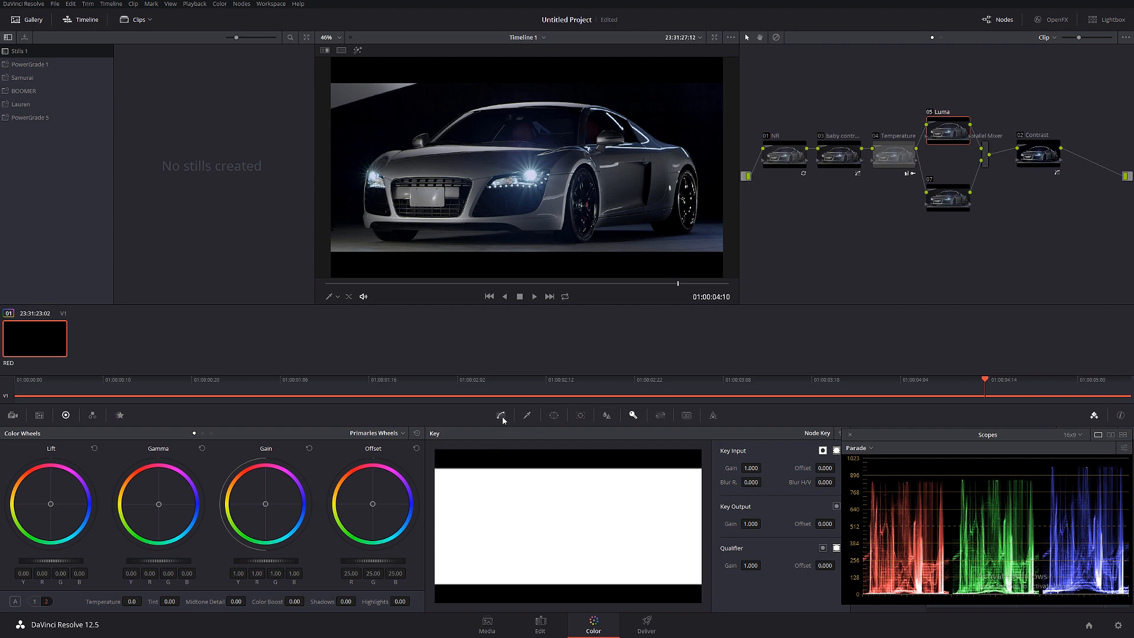
click(580, 415)
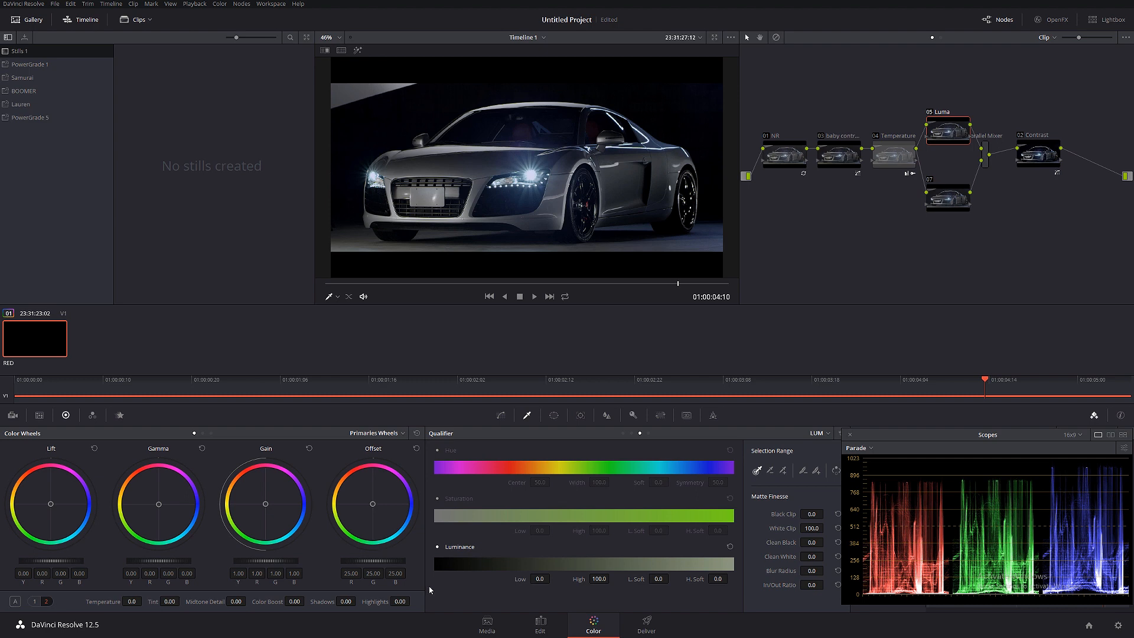
mouse_move(594, 424)
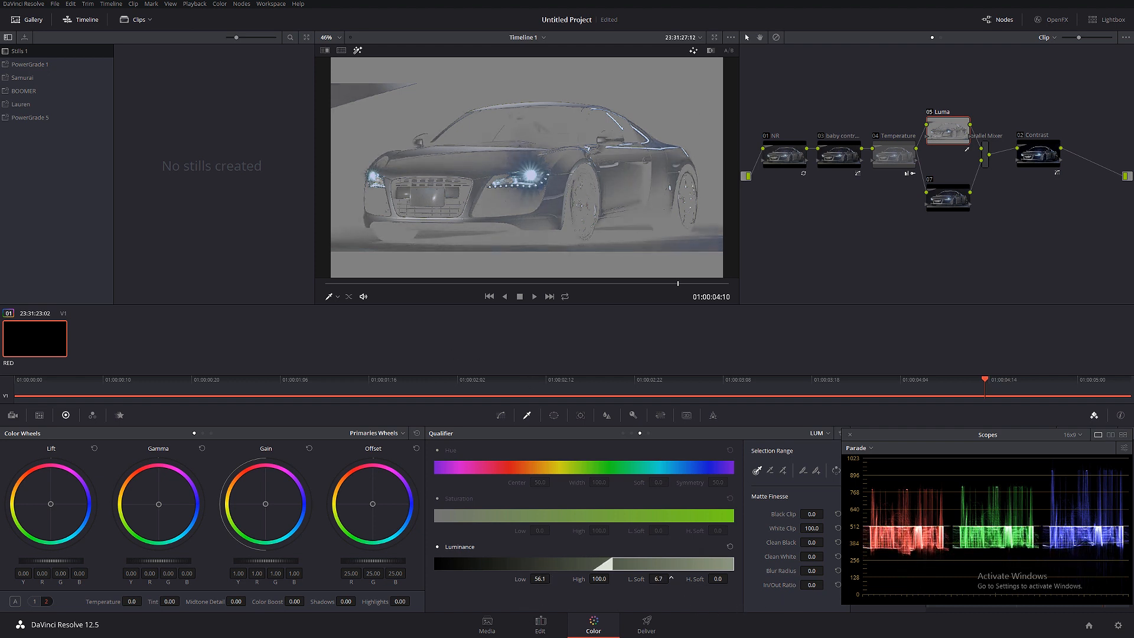
Step: Soften the lower edge of the Luma node's luminance key to 11.1
drag(655, 579, 653, 587)
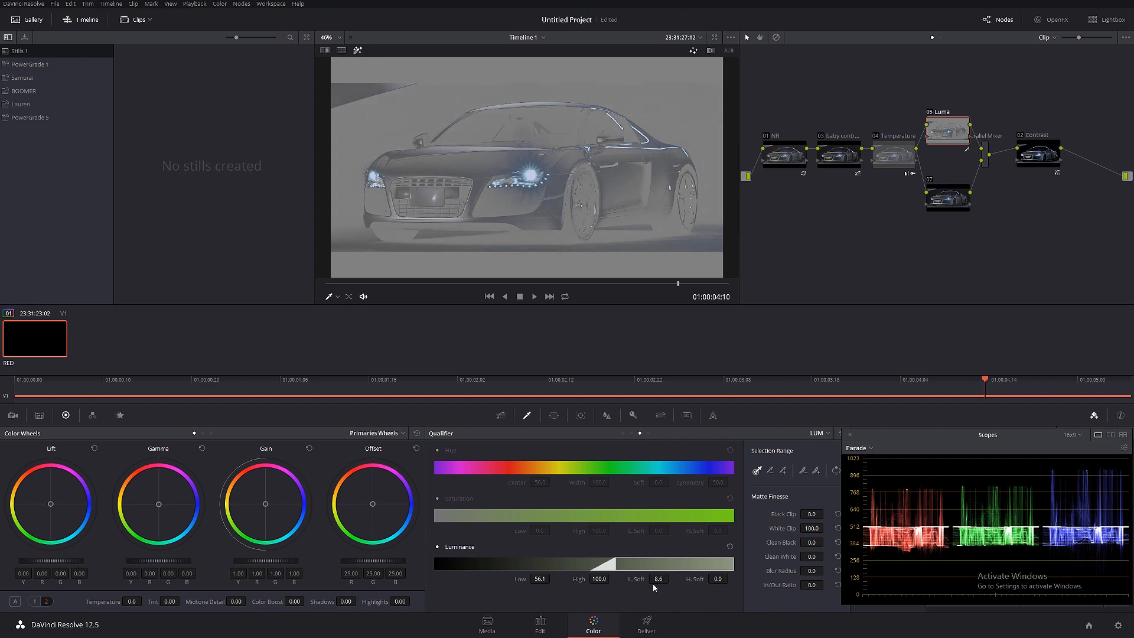
drag(658, 578, 671, 578)
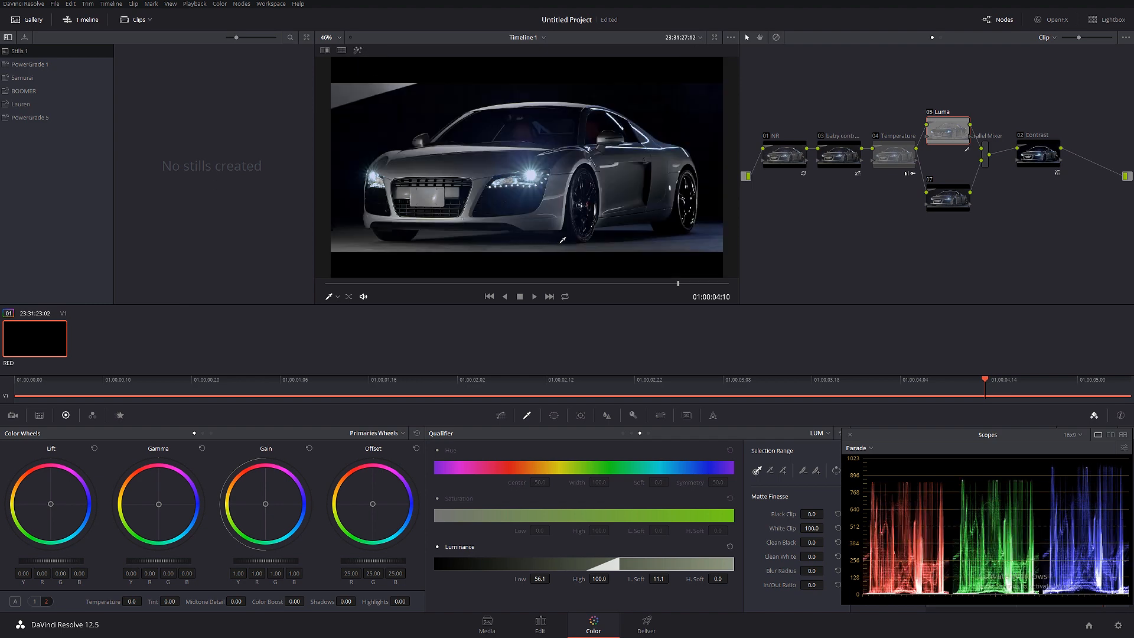
mouse_move(619, 250)
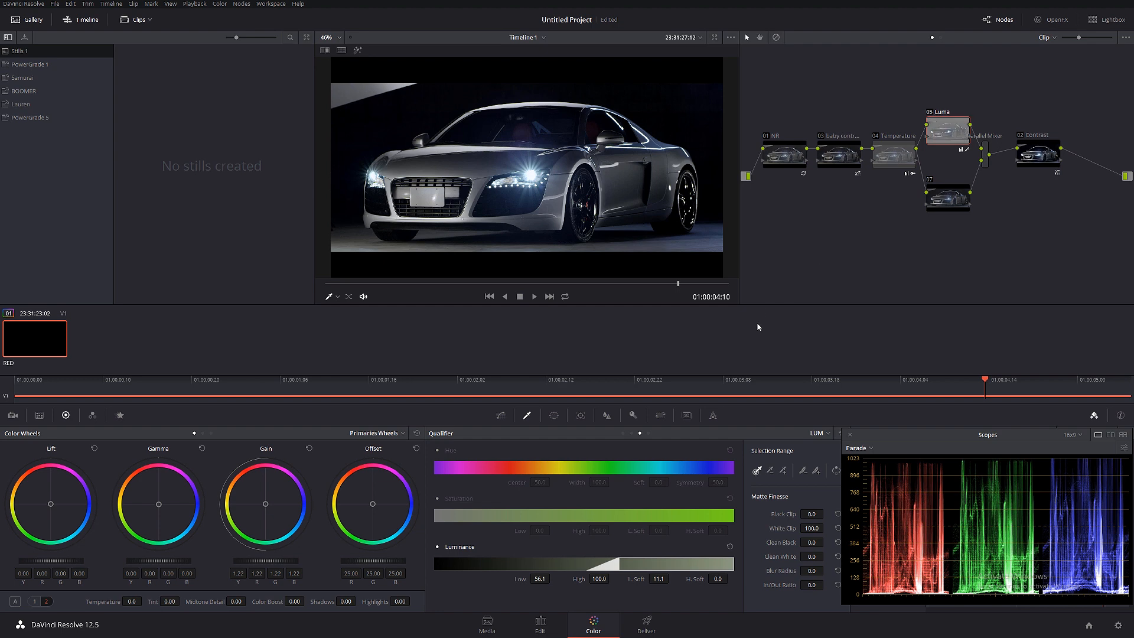
mouse_move(733, 323)
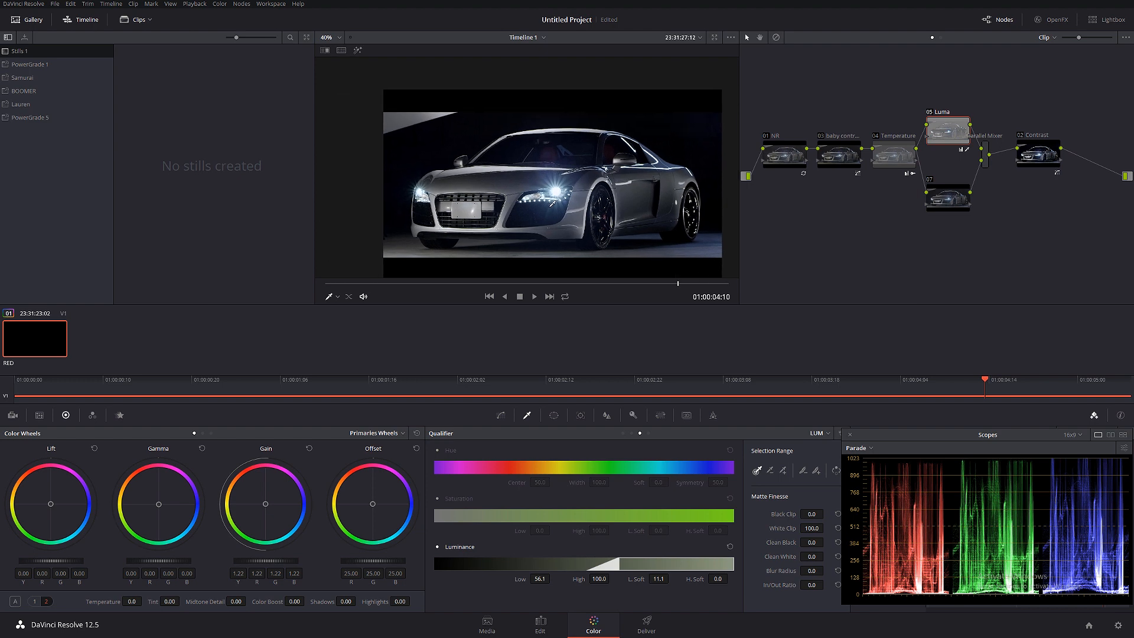
mouse_move(953, 122)
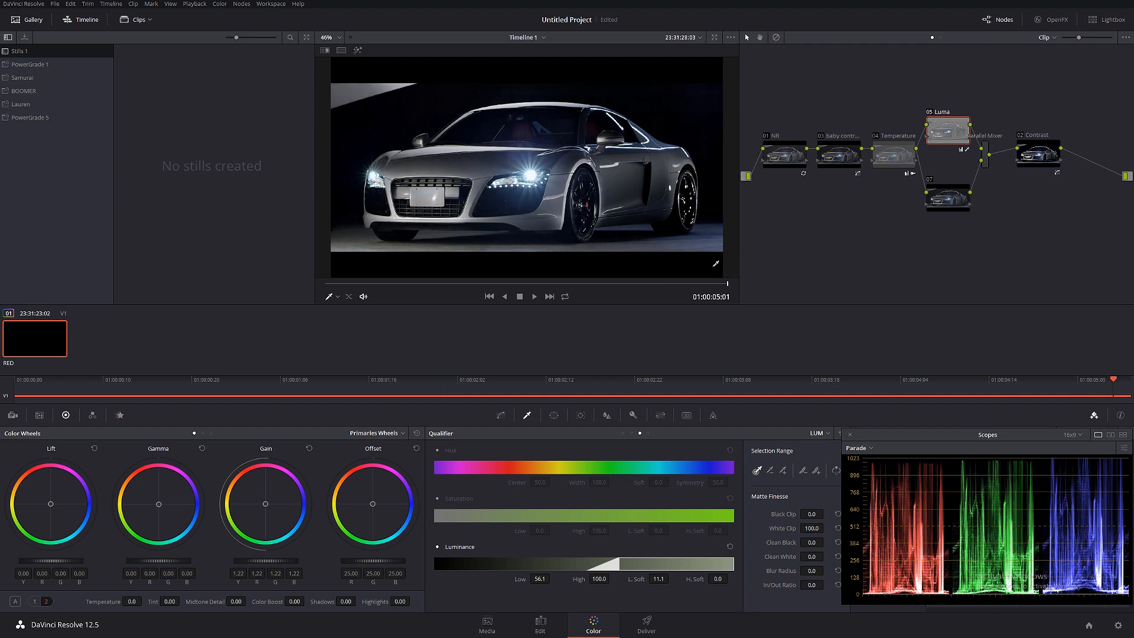
mouse_move(704, 271)
text( Re Lighting)
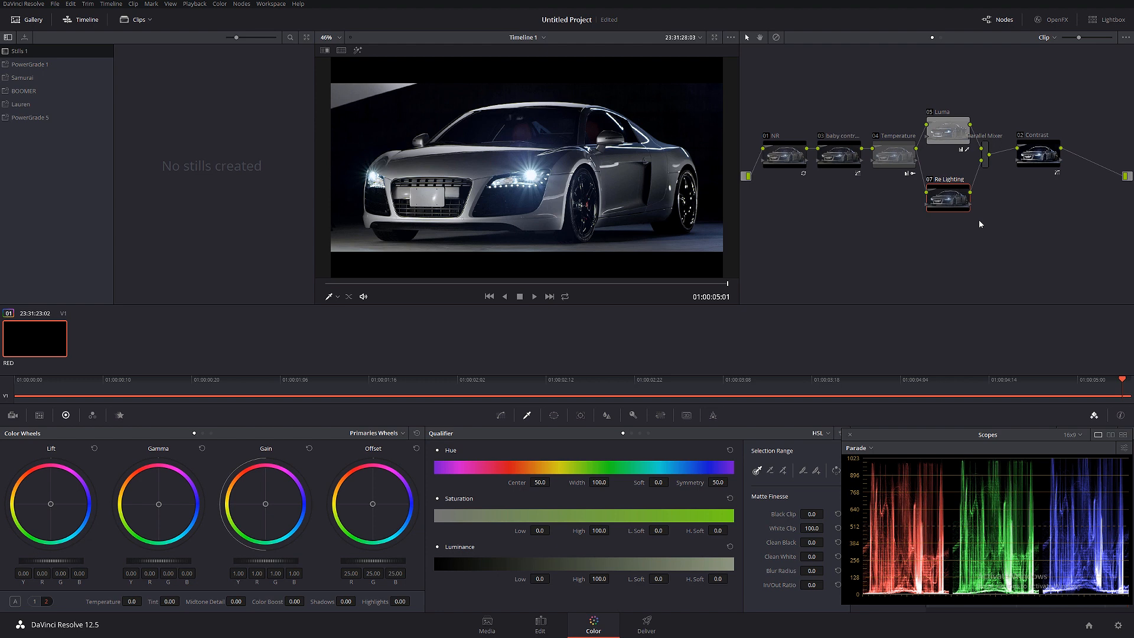
mouse_move(536, 446)
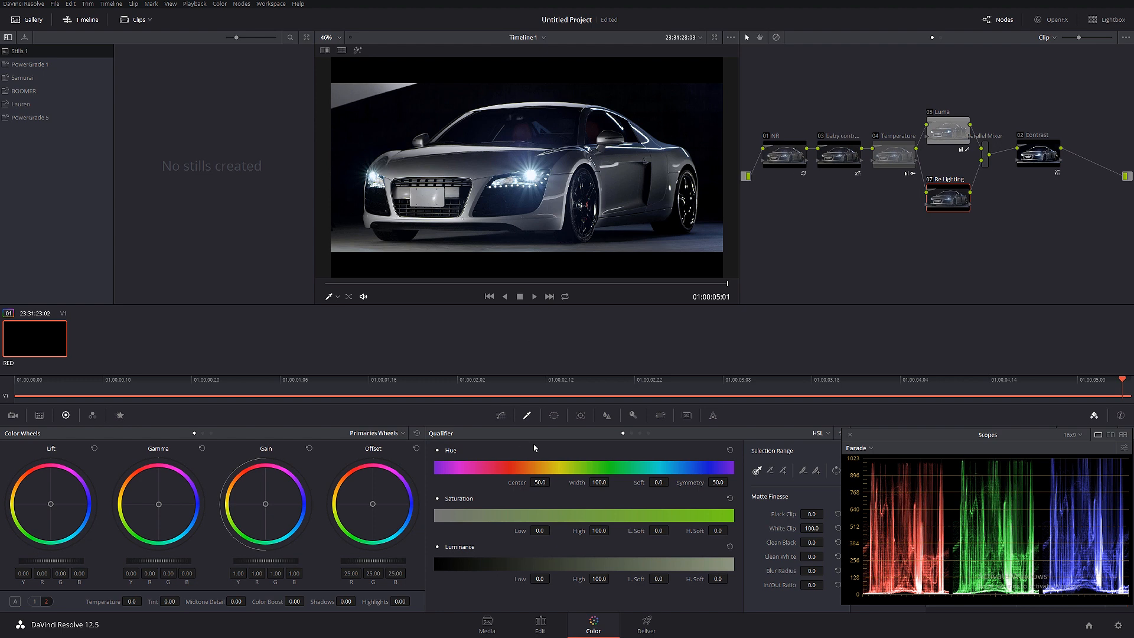
Step: Place the Re Lighting gradient window diagonally across the car using Power Window overlay controls
click(554, 415)
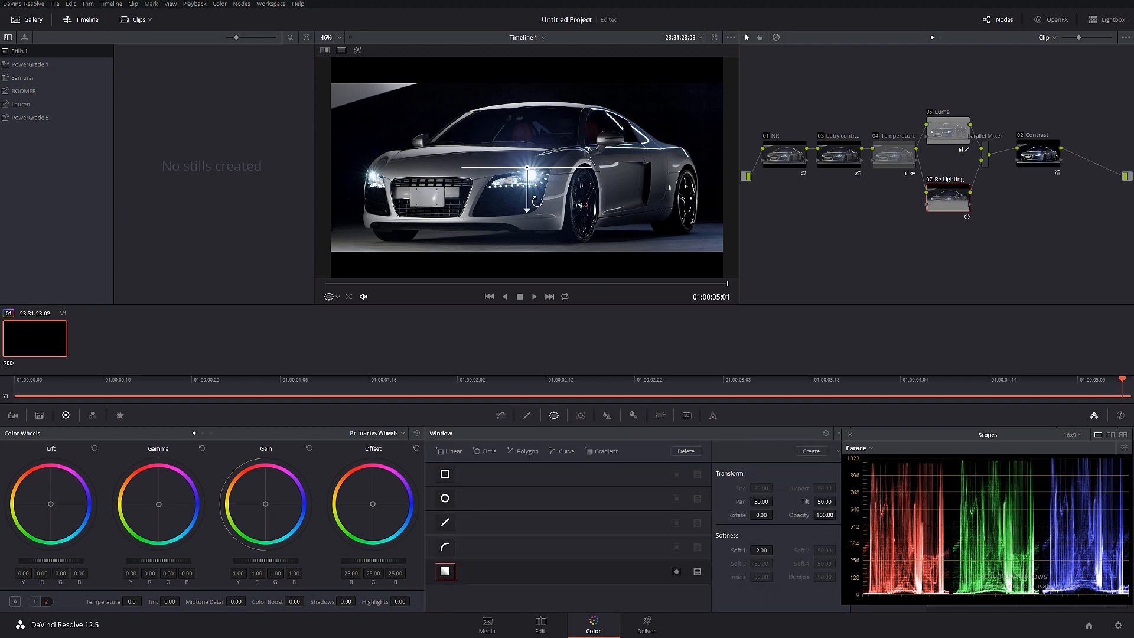
drag(536, 171, 687, 235)
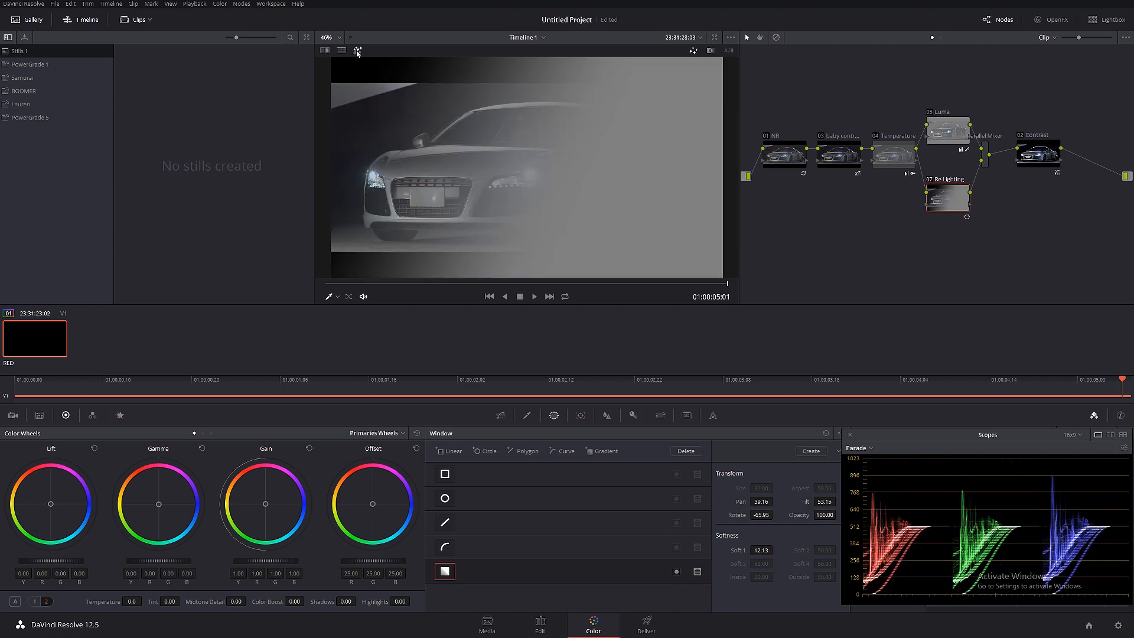
click(337, 296)
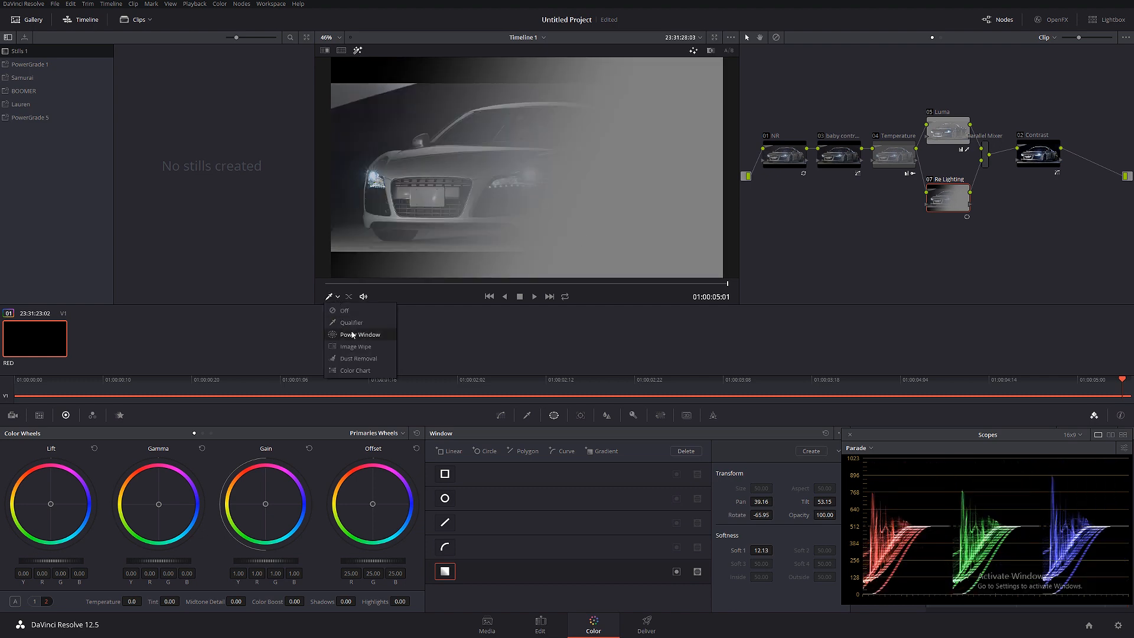
click(359, 335)
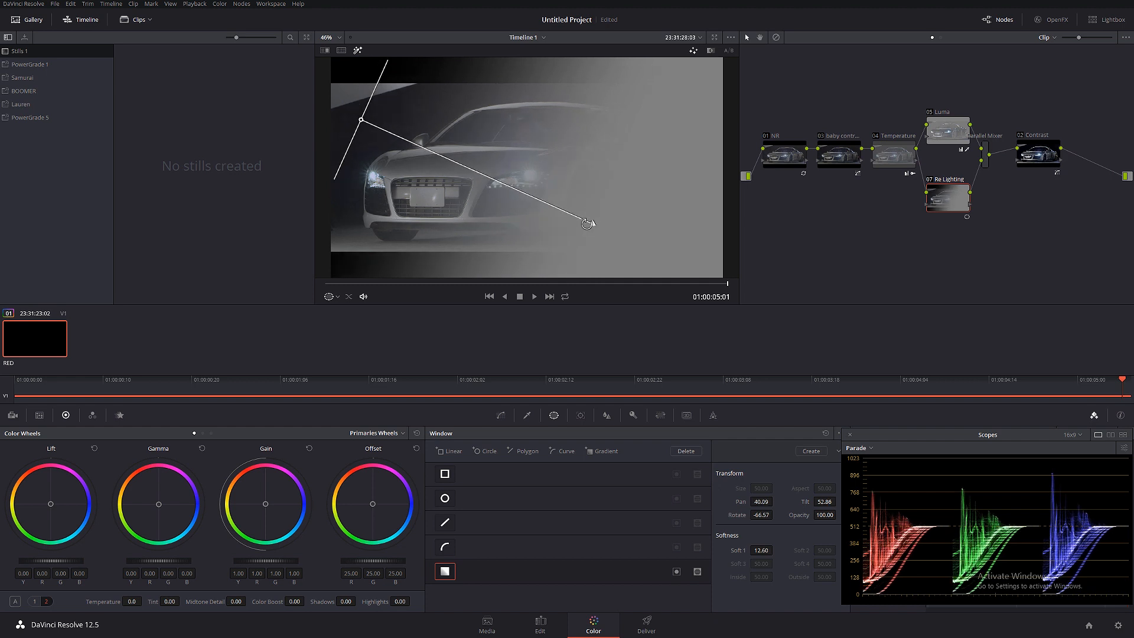
drag(587, 223, 544, 228)
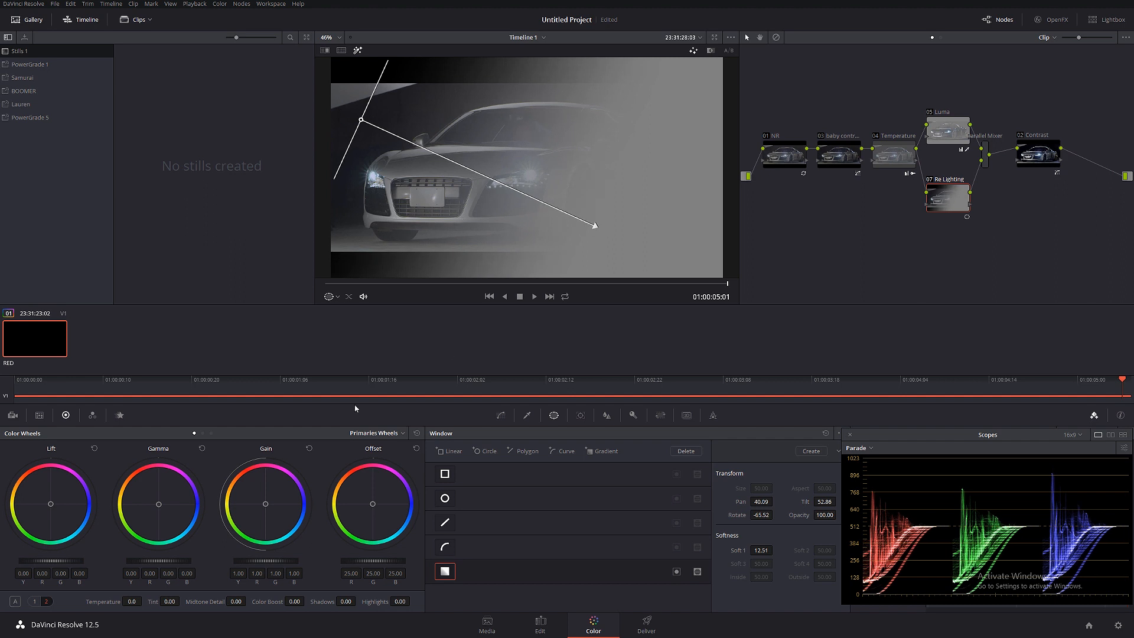
mouse_move(405, 389)
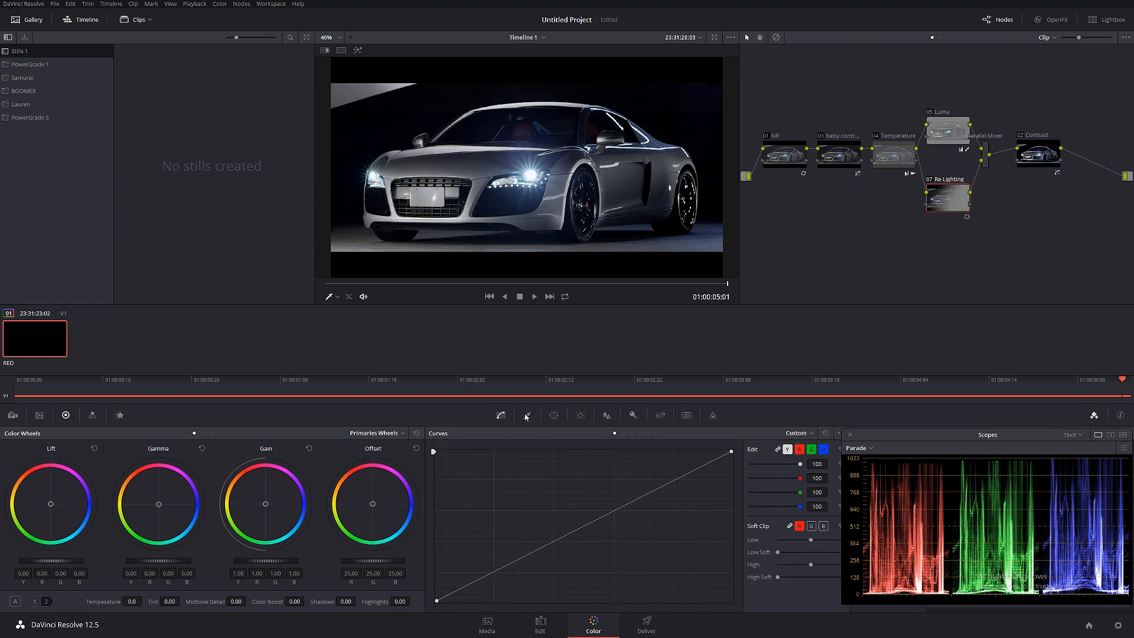
Step: Key the Re Lighting node's luminance, then pull the upper highlight curve point slightly down
click(526, 415)
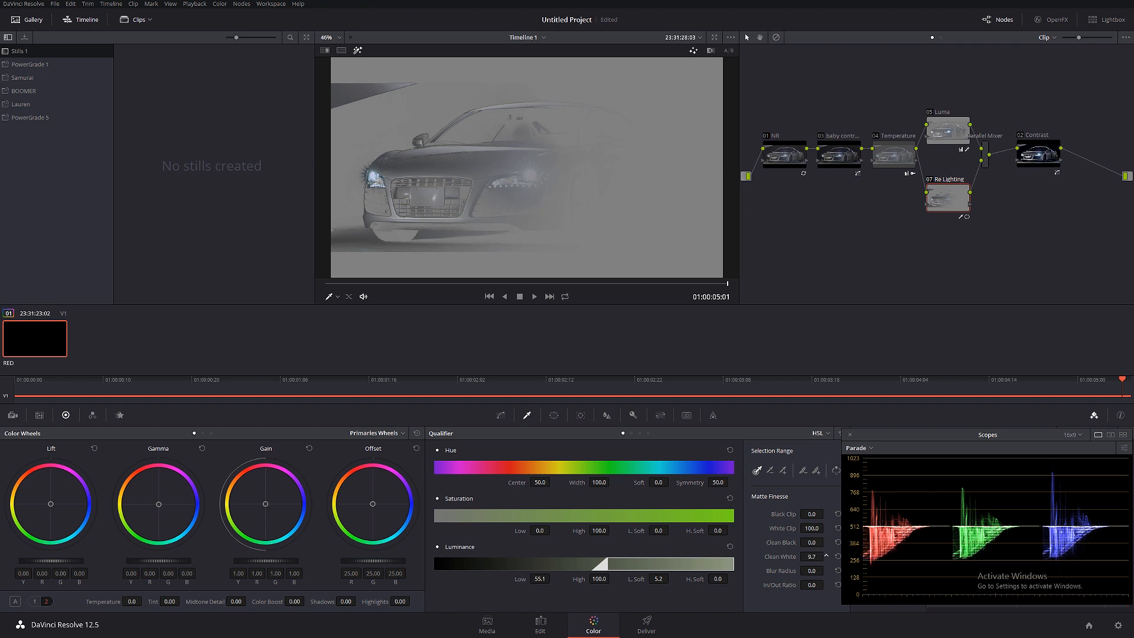
click(500, 415)
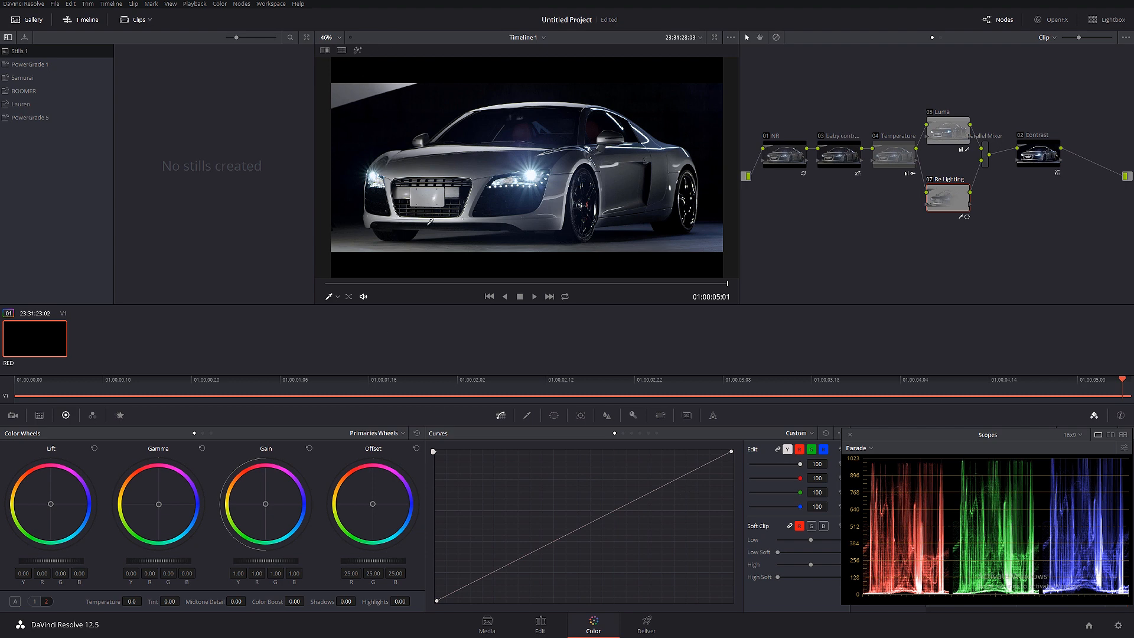
mouse_move(639, 502)
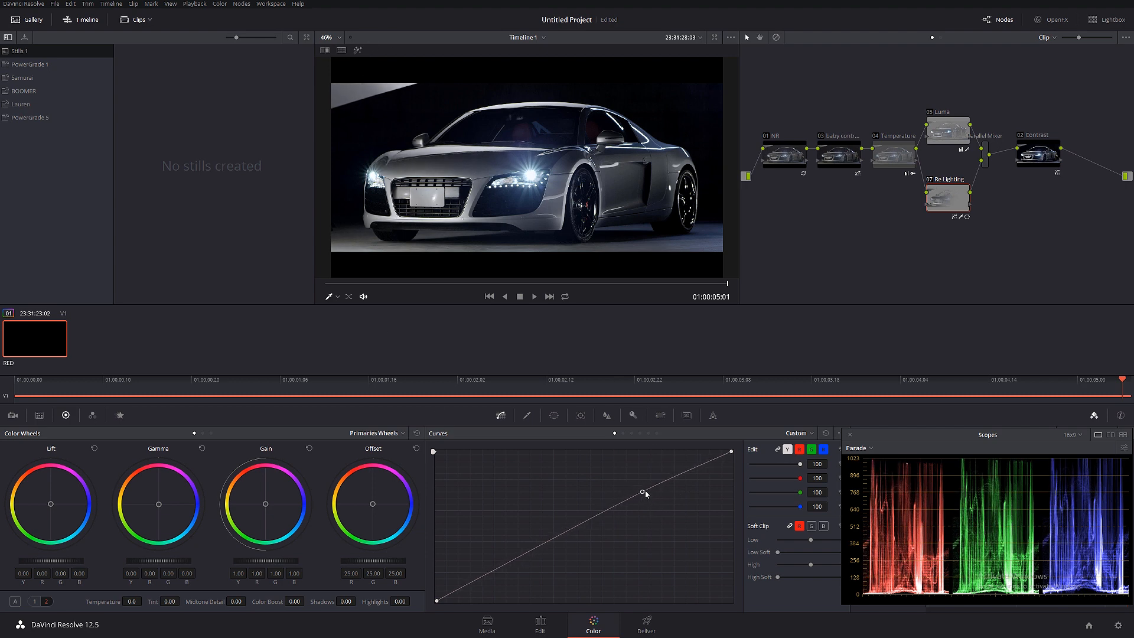
drag(661, 494, 645, 484)
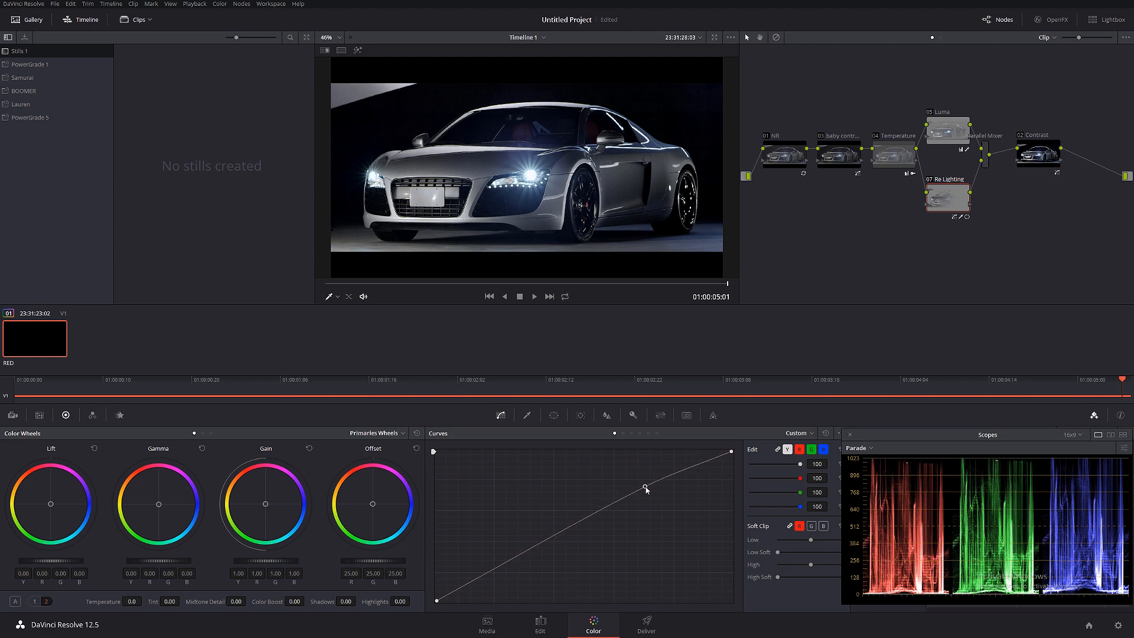
drag(646, 484, 632, 483)
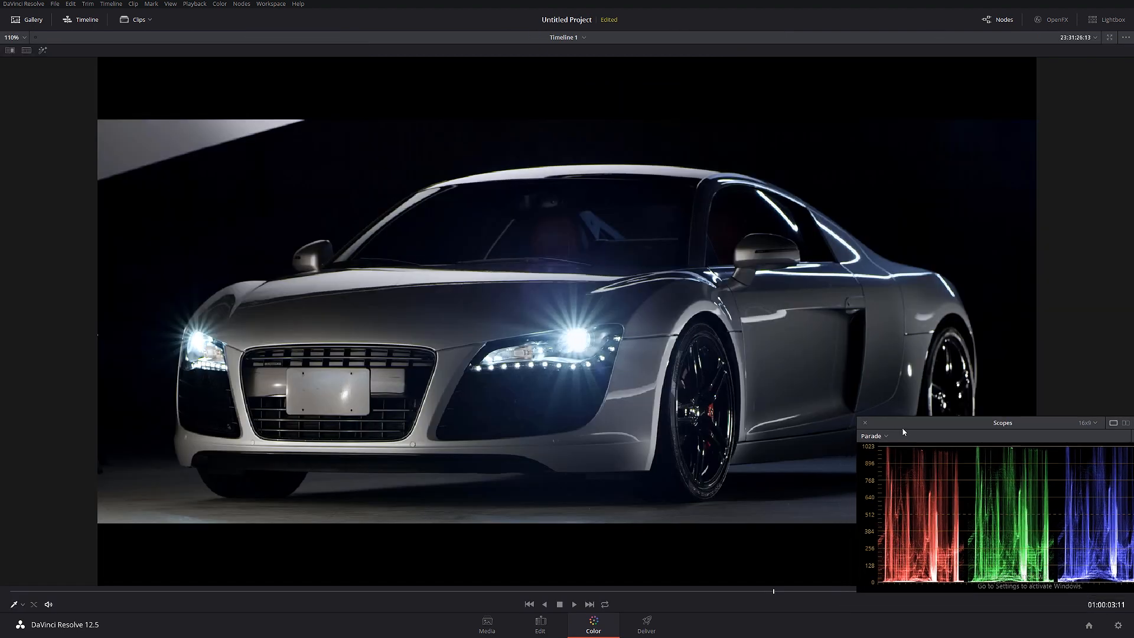
Step: Close the floating scopes and play the car clip with looping enabled
click(866, 423)
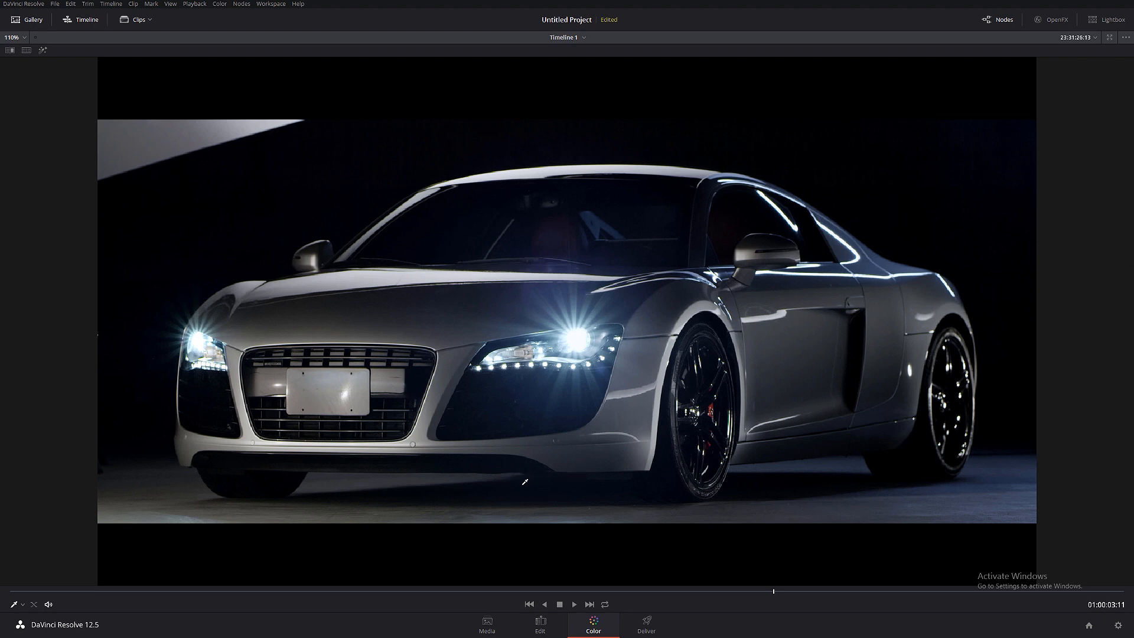
click(605, 605)
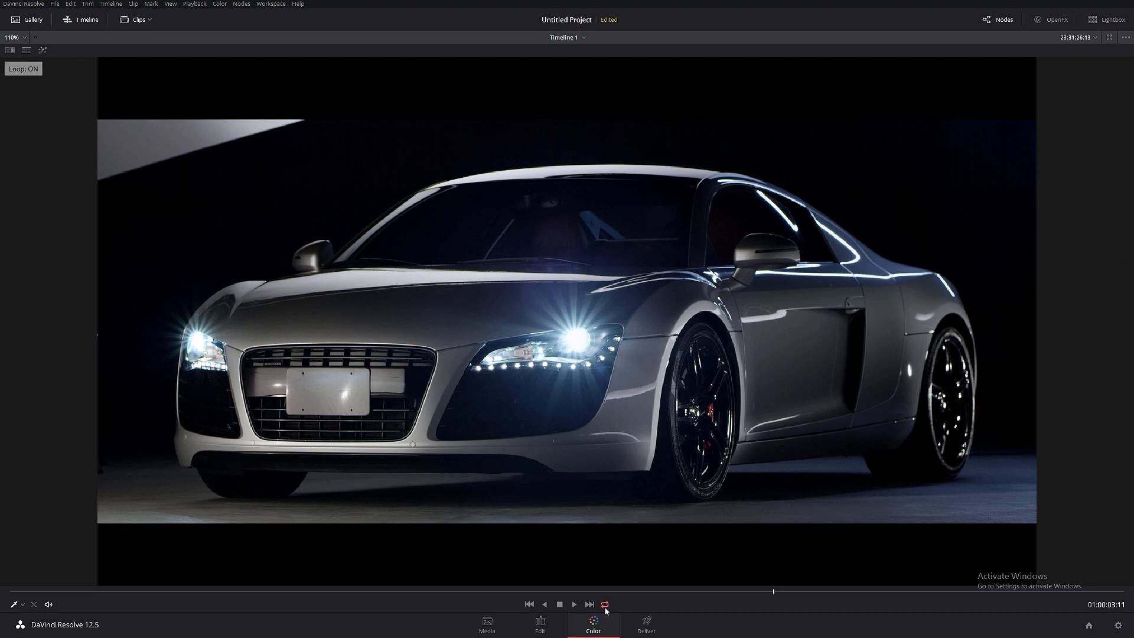
click(574, 604)
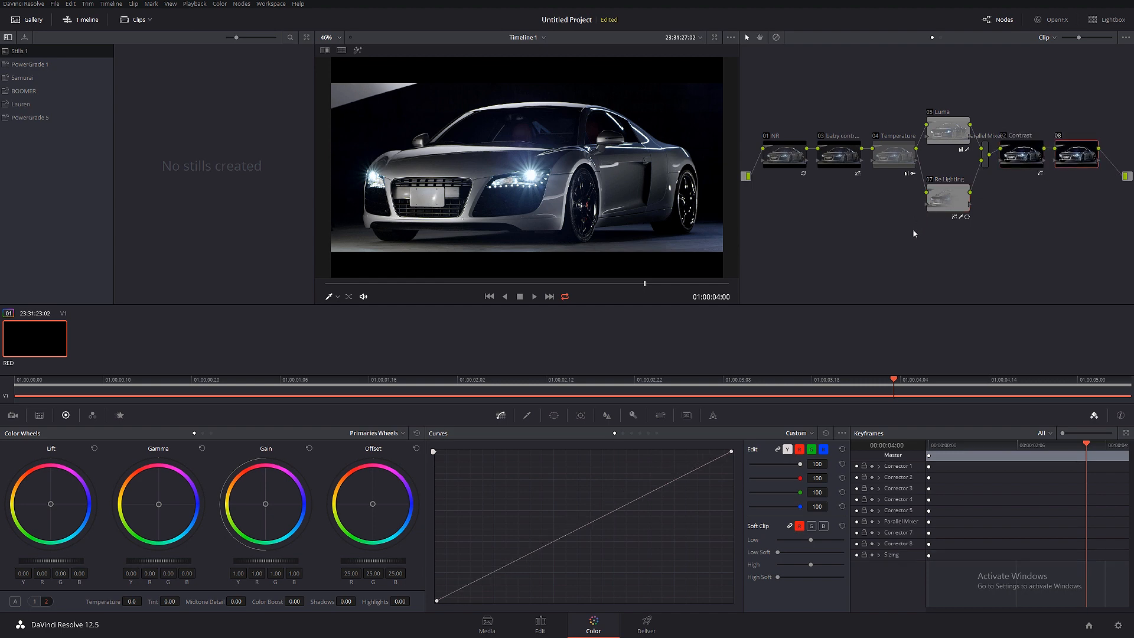
mouse_move(910, 234)
text(Sharp)
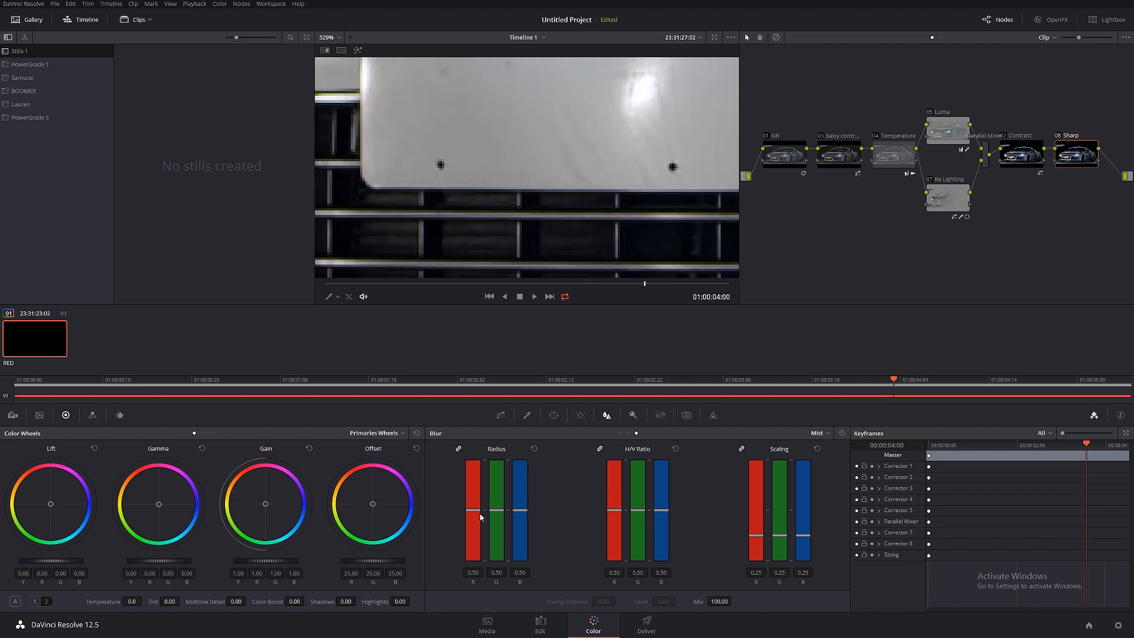
Step: Switch the Sharp node's Blur mode to Sharpen and lower its radius to 0.45
click(818, 433)
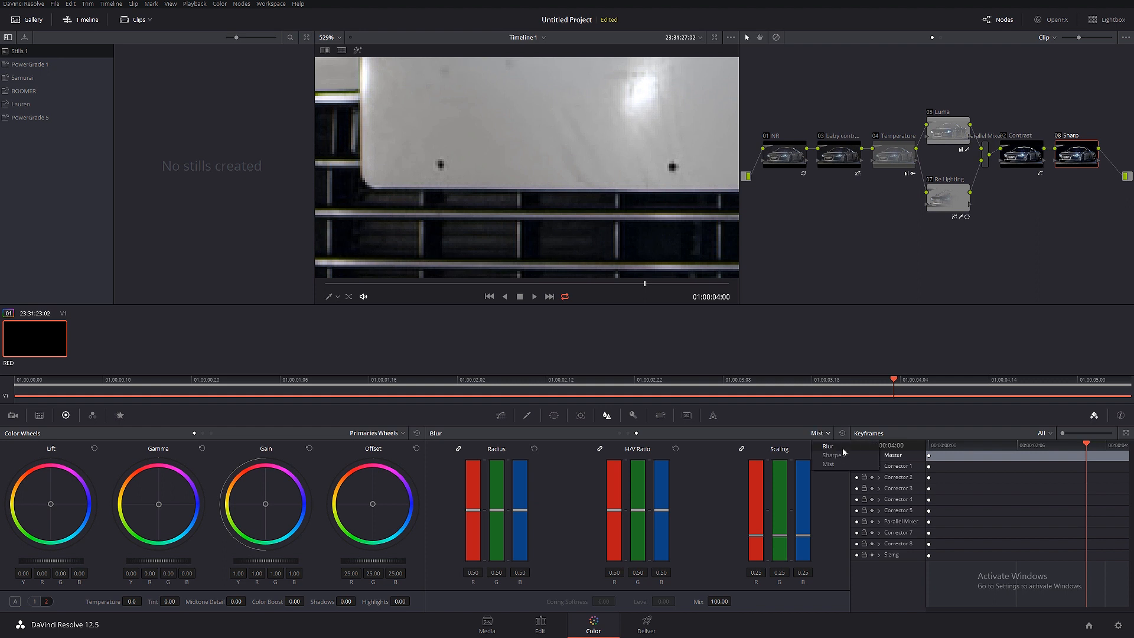
click(829, 454)
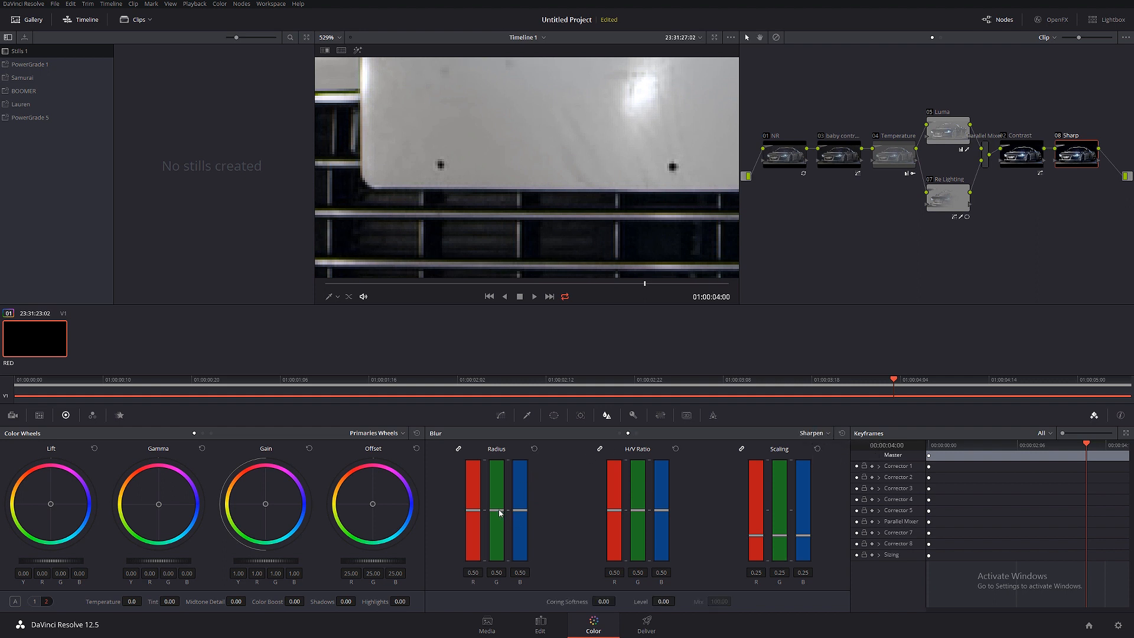
drag(497, 513, 497, 519)
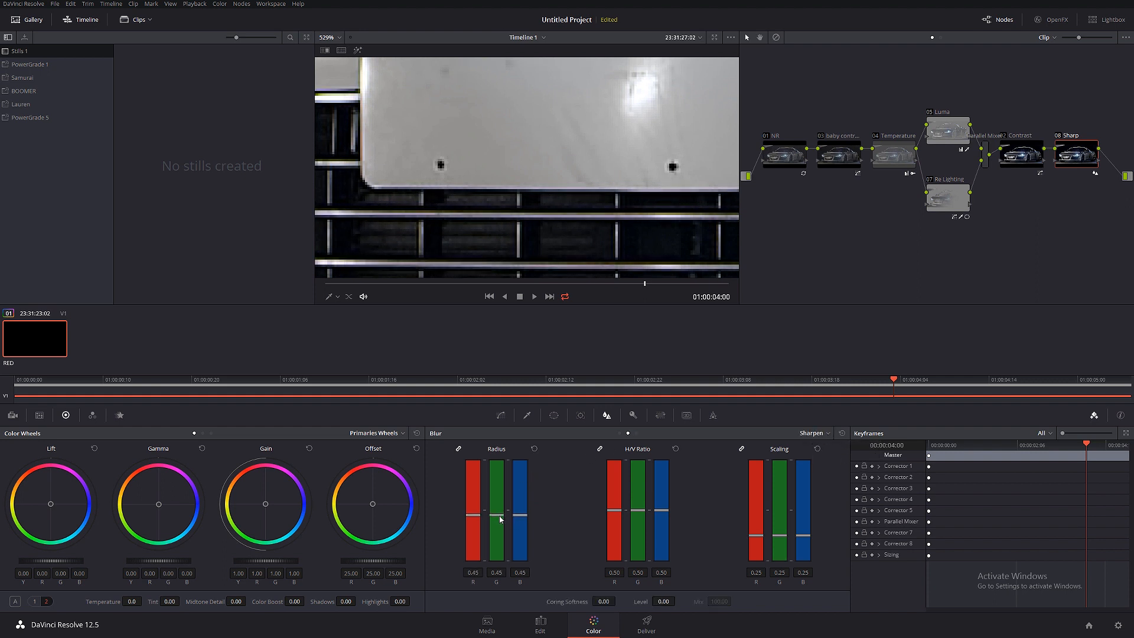
drag(497, 517, 497, 510)
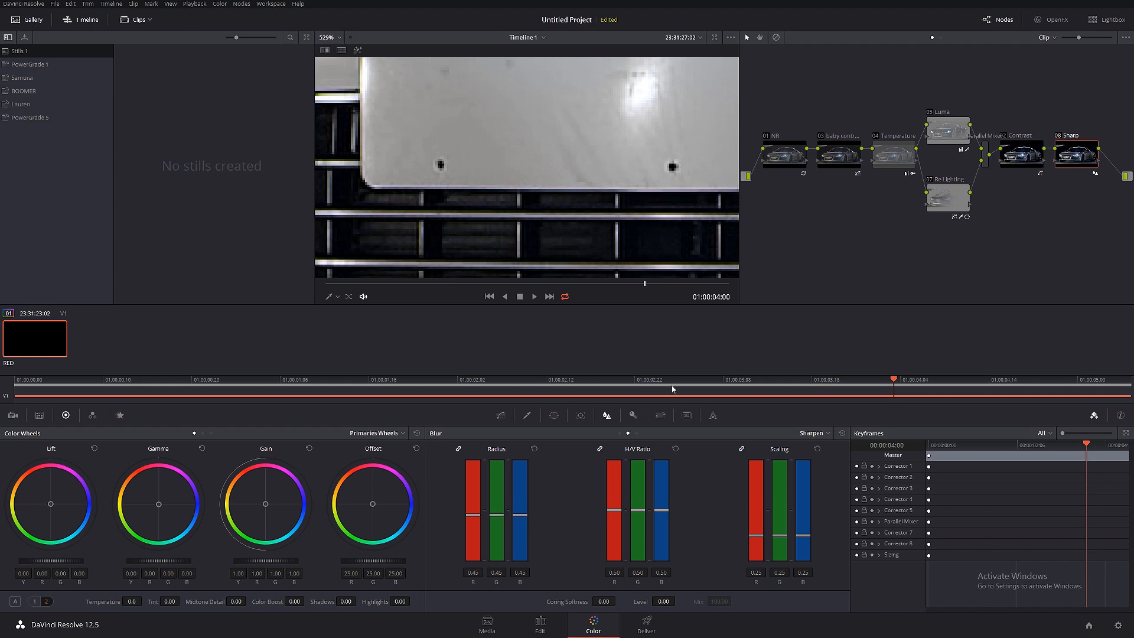
click(633, 415)
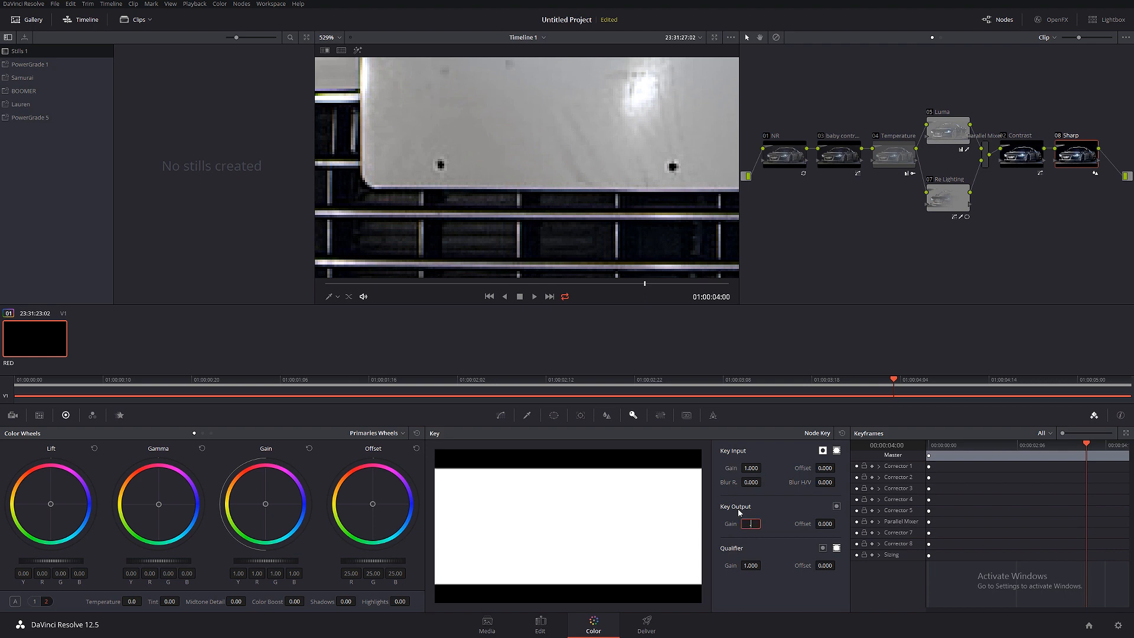
Step: Enter 0.500 as the Sharp node's Key Output Gain, toggling the node off and on to compare
text(0.500)
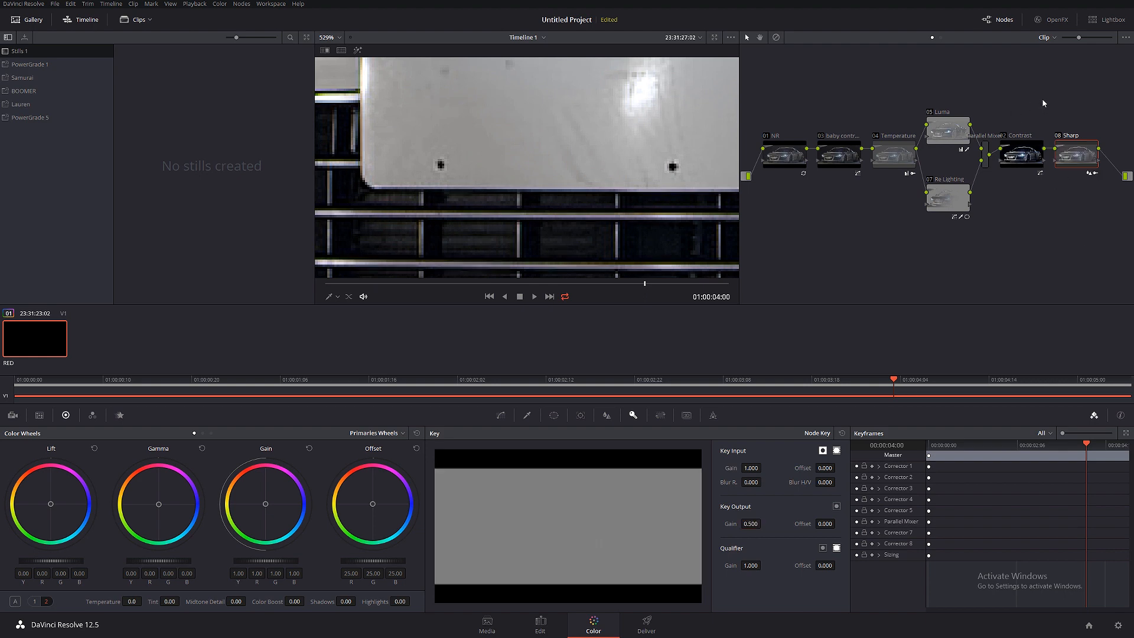
click(1078, 155)
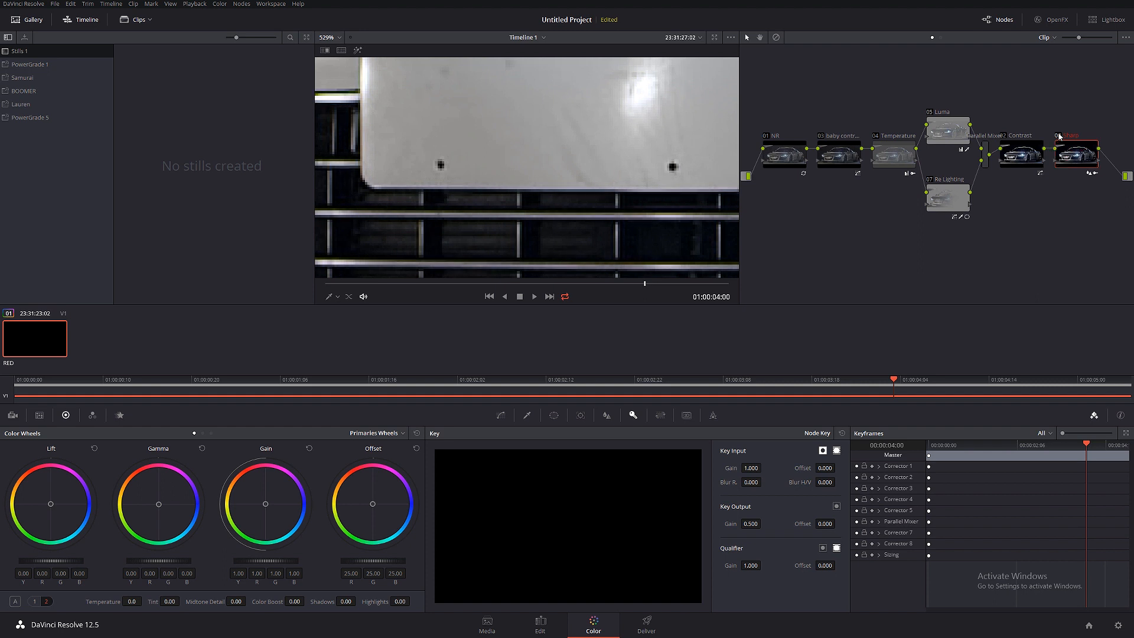
click(1075, 155)
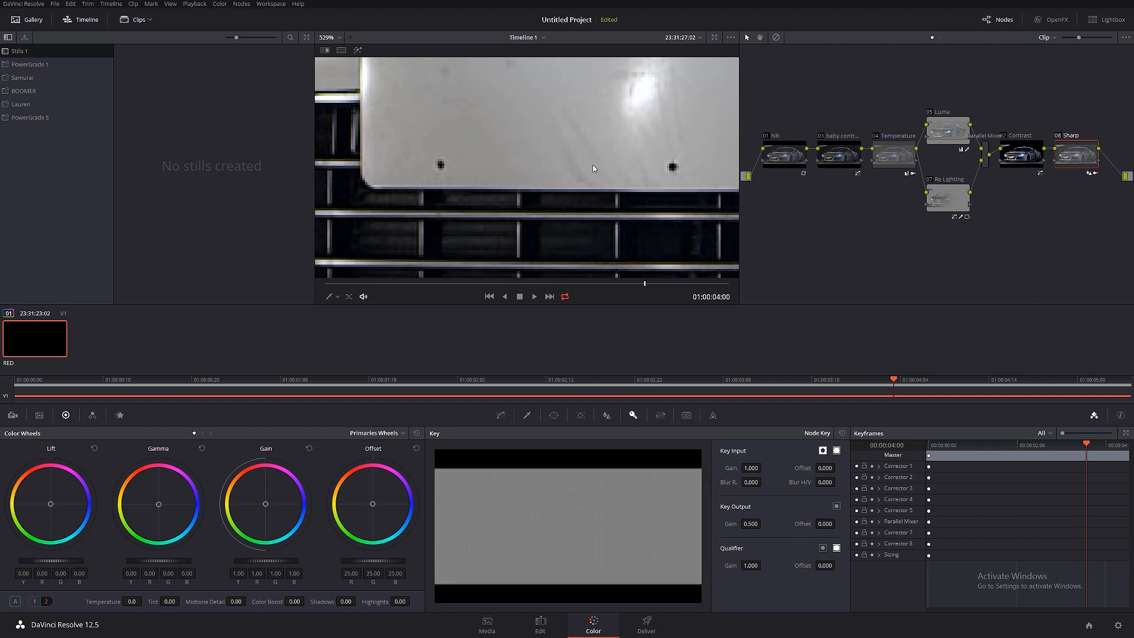
mouse_move(841, 211)
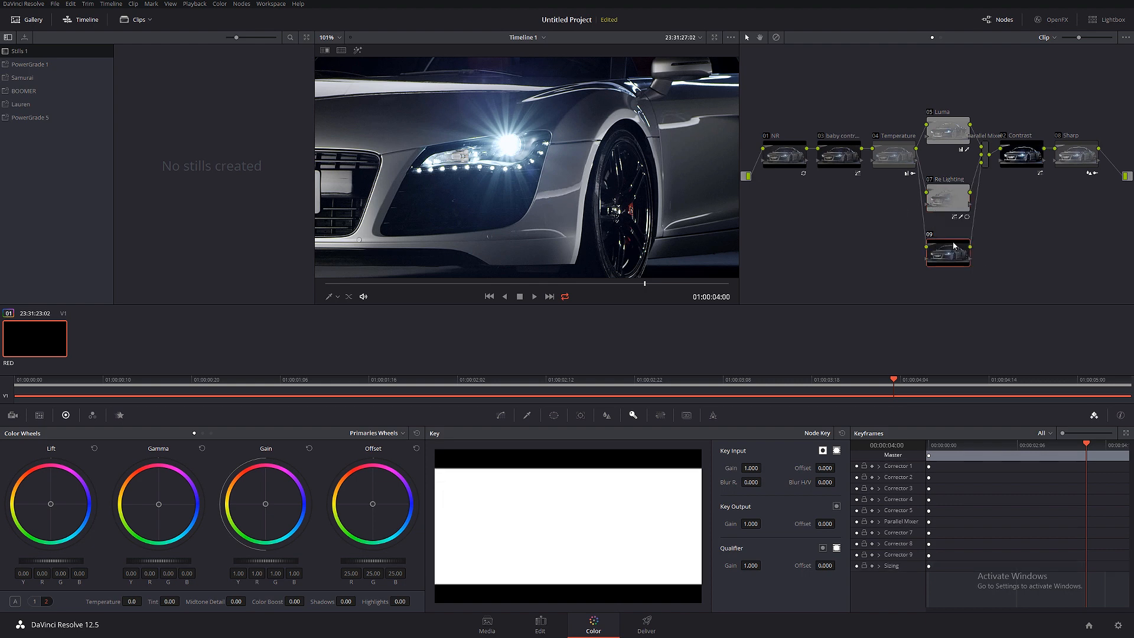
Step: Label the new parallel node 'wheel' and add a window shape over the front wheel
right_click(948, 249)
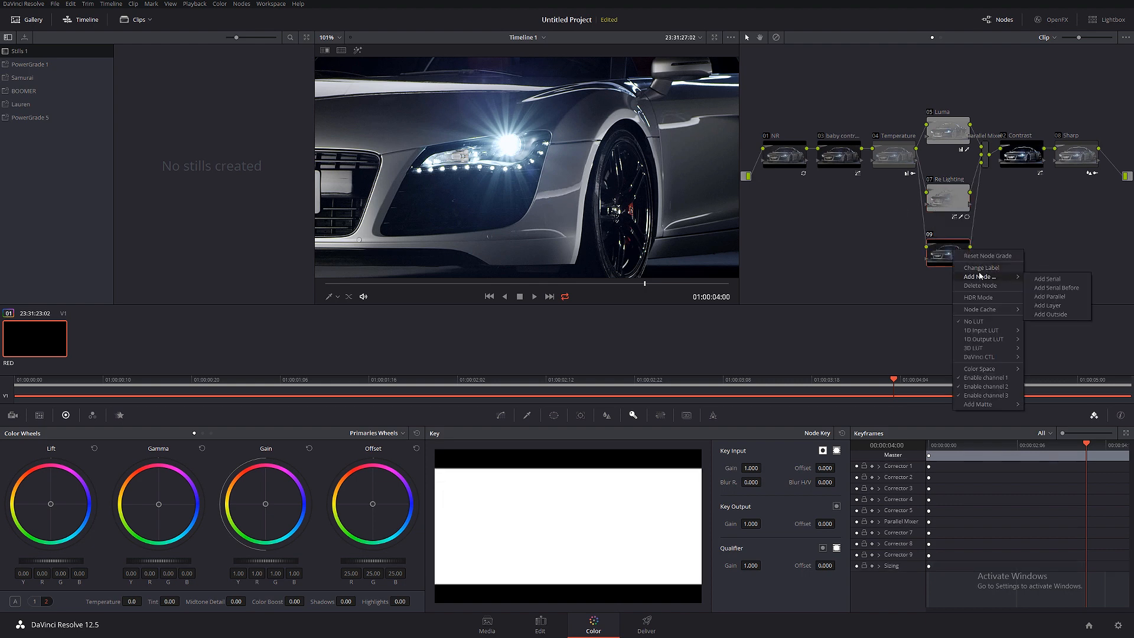
click(974, 276)
text(wheel)
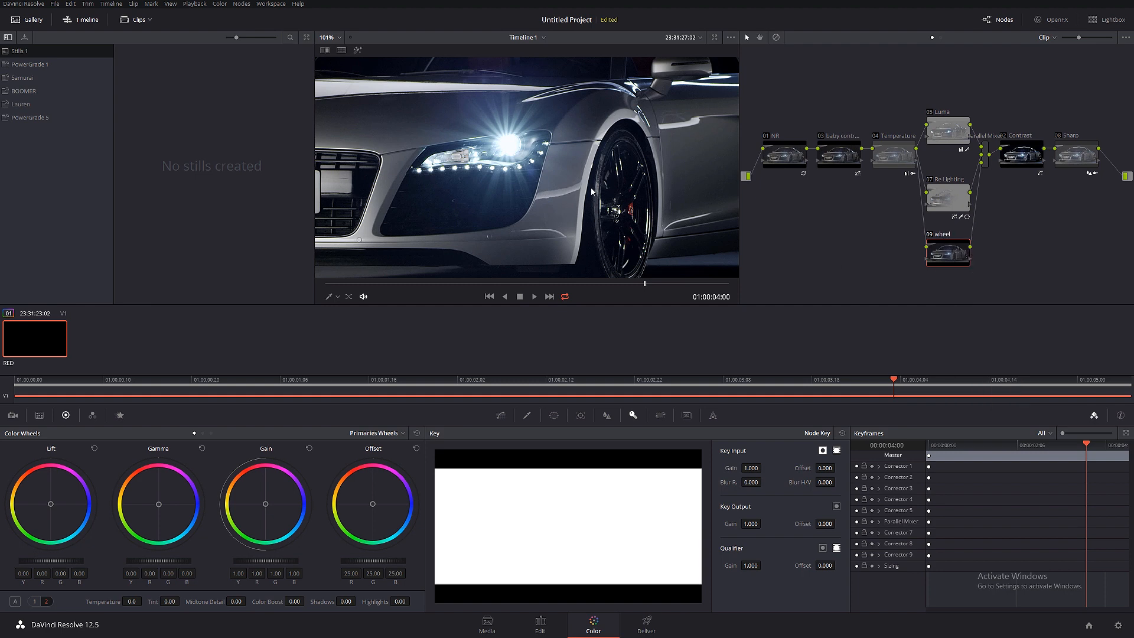
click(554, 415)
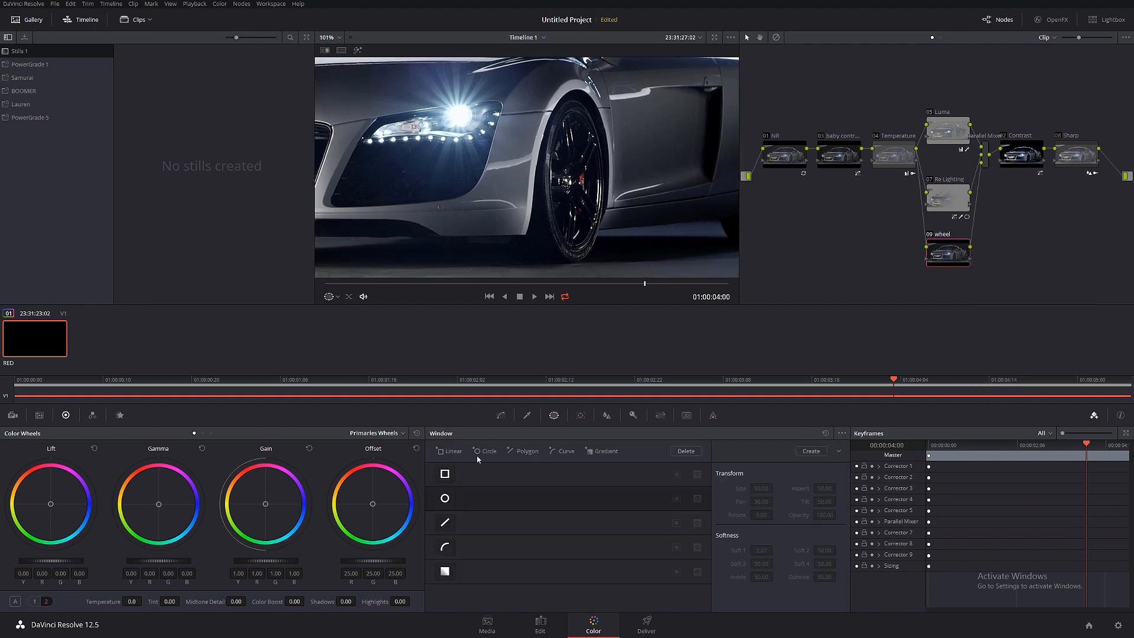
click(445, 498)
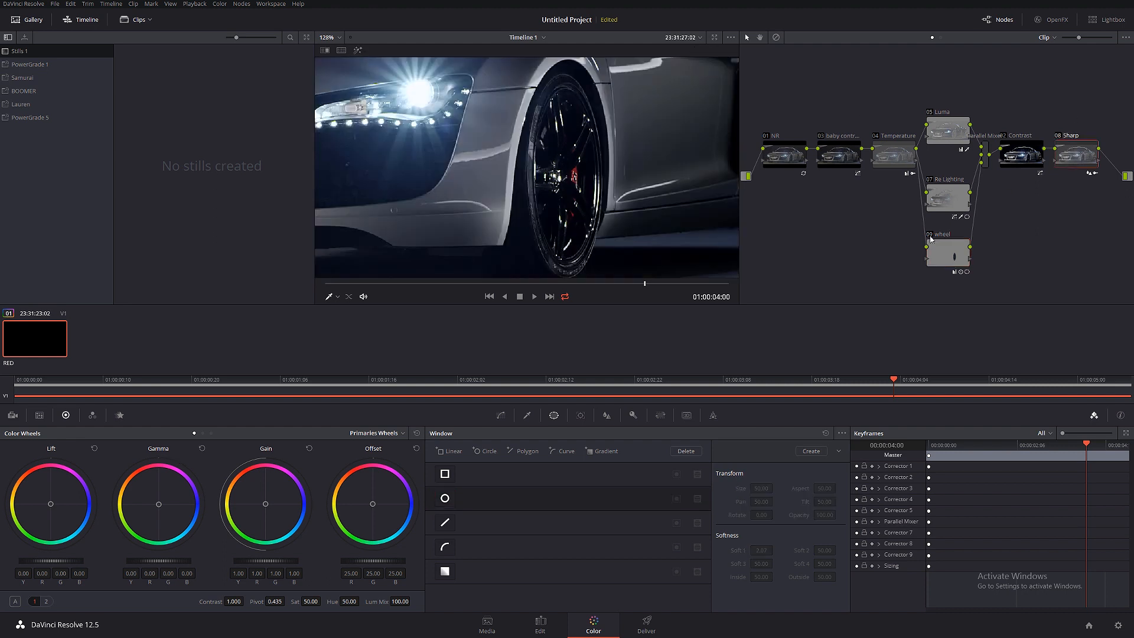
click(948, 254)
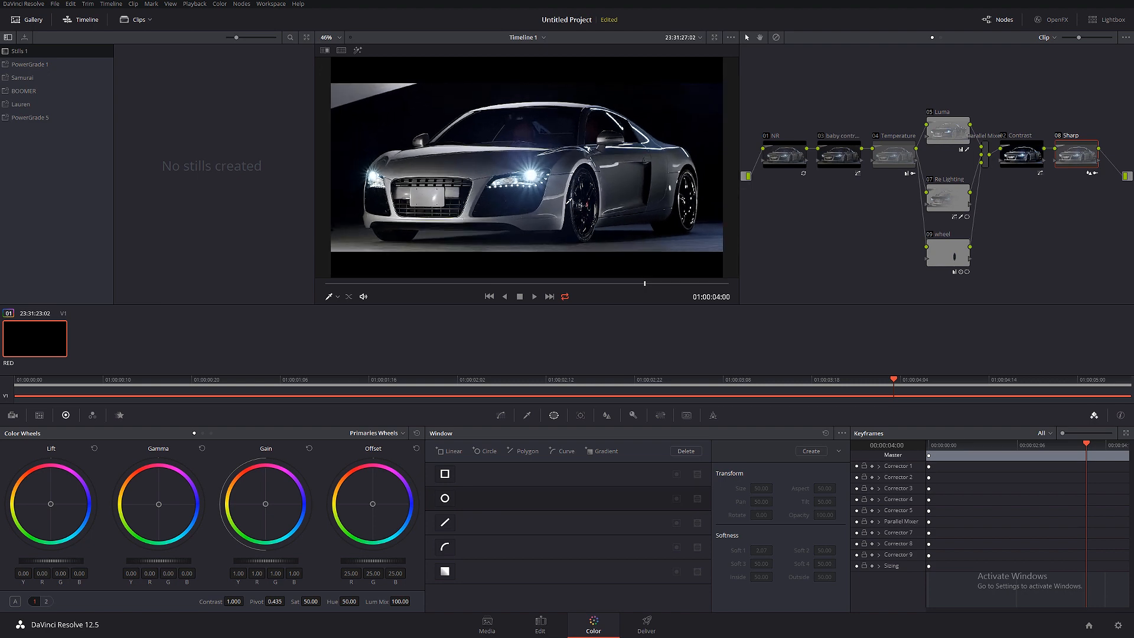
Step: Enlarge the viewer to full screen and play the nine-node car grade
click(716, 36)
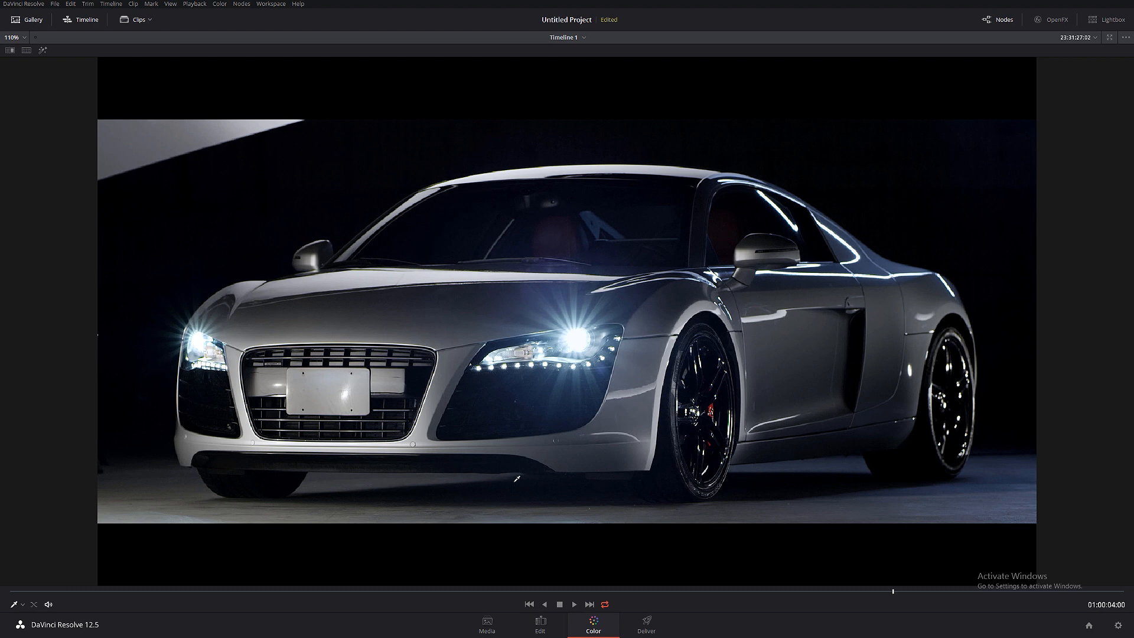
click(574, 604)
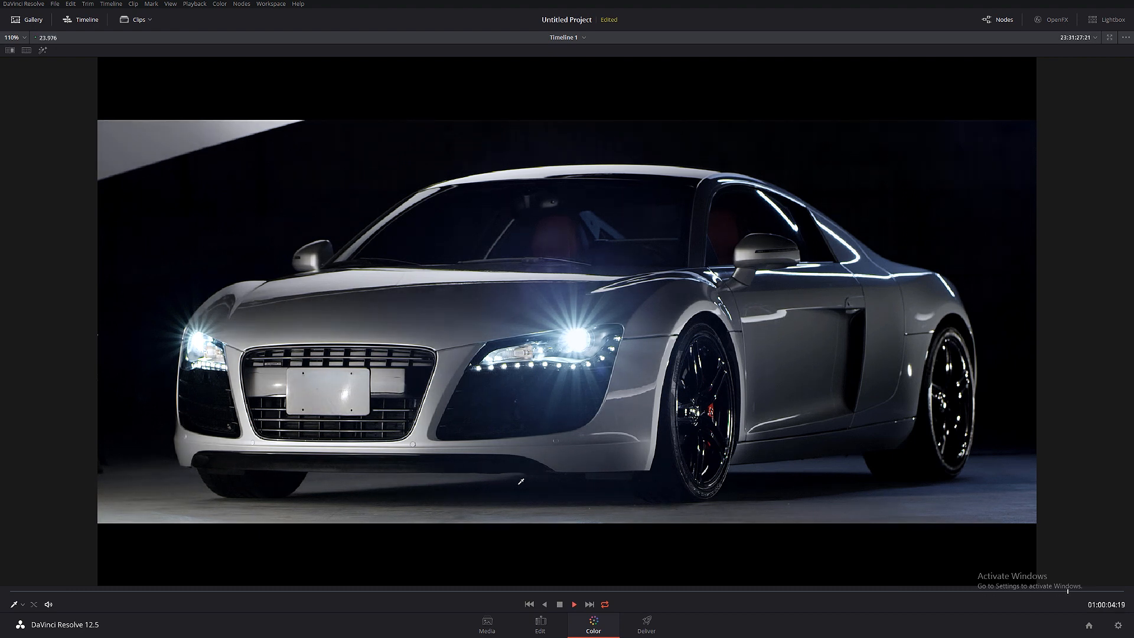